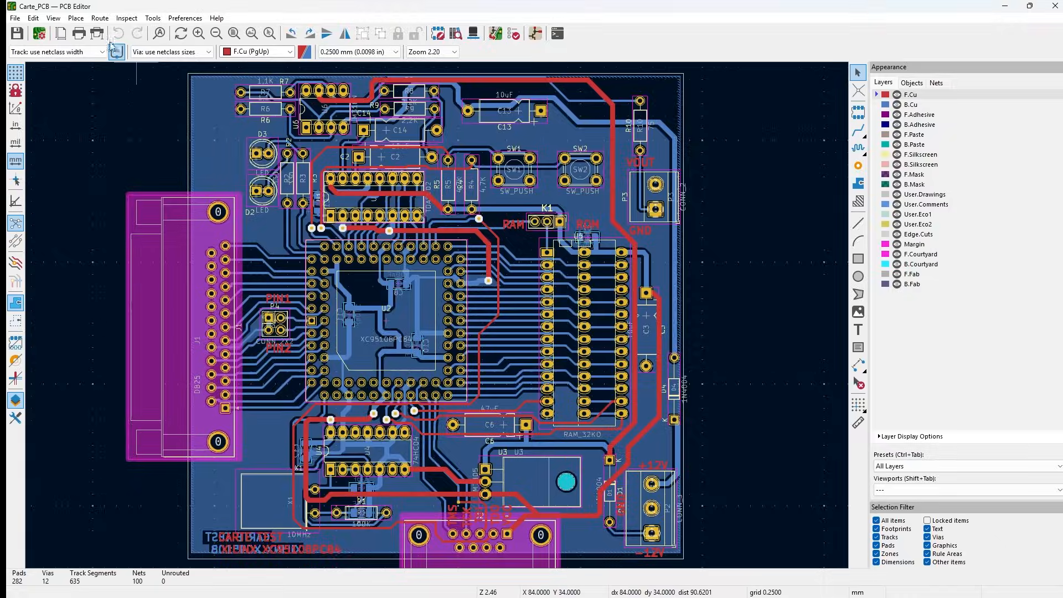
# - Bring up the Plot dialog for the Carte_PCB board from the File menu
pyautogui.click(15, 18)
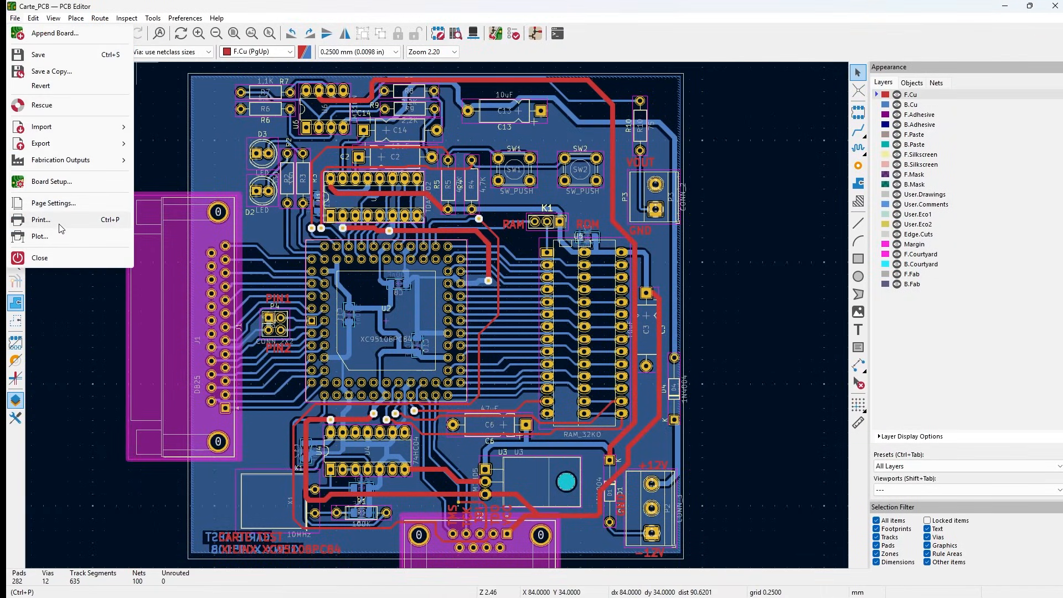
pyautogui.click(40, 236)
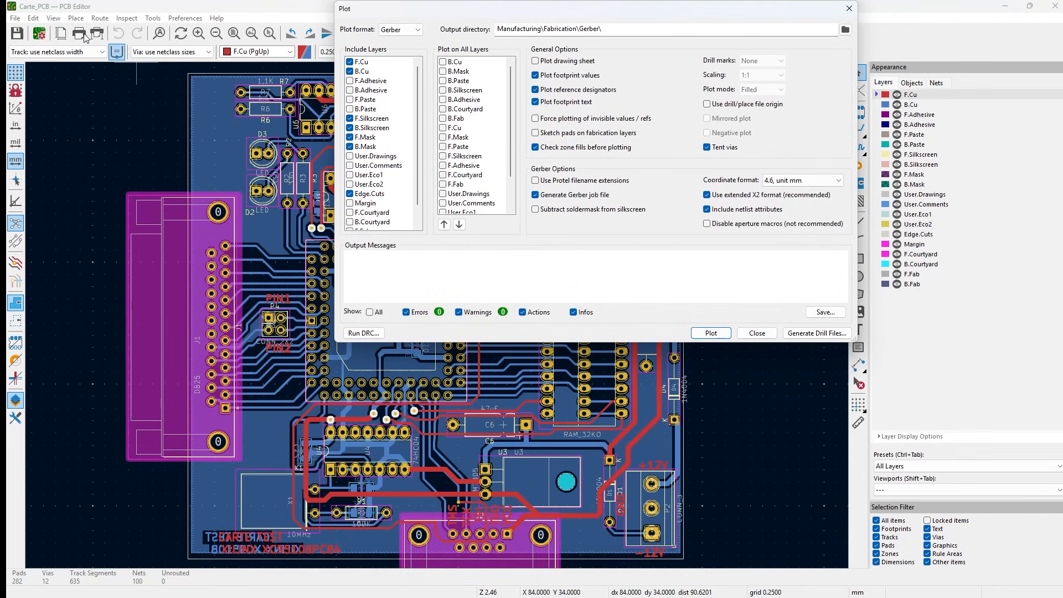
pyautogui.moveTo(602, 9)
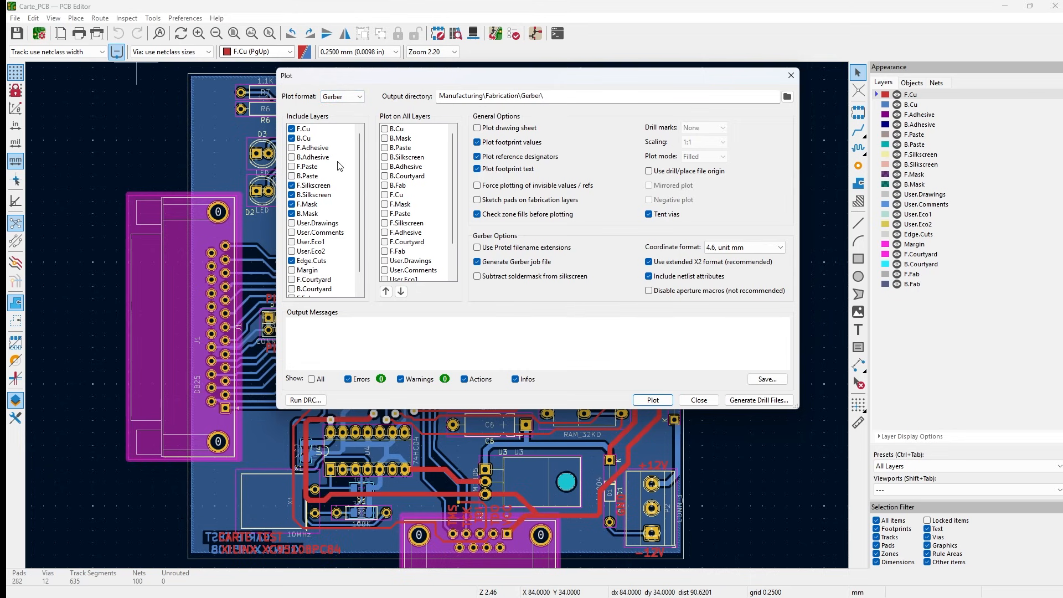
pyautogui.moveTo(341, 158)
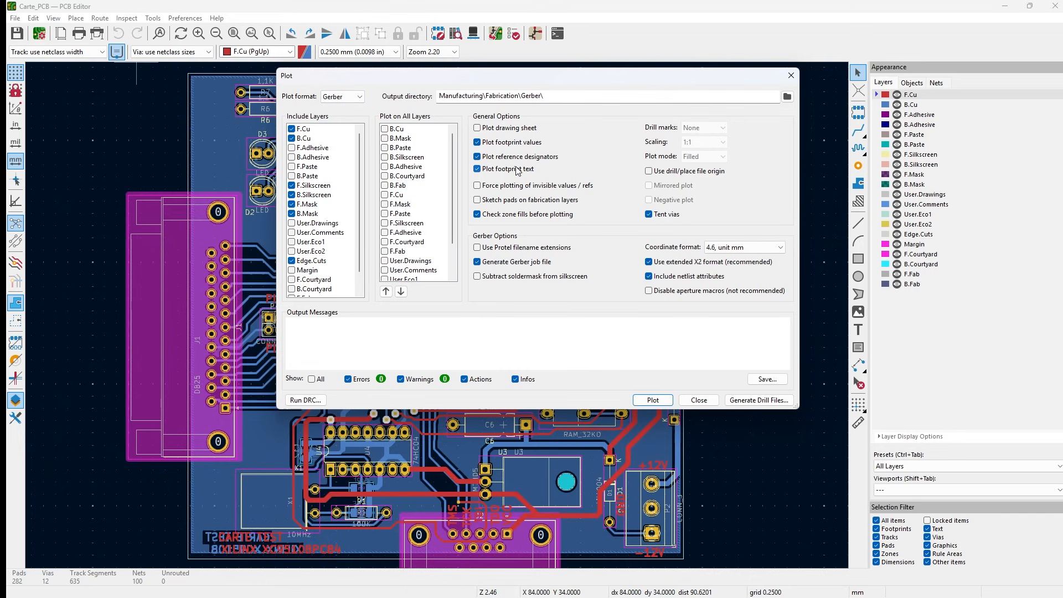
pyautogui.moveTo(534, 176)
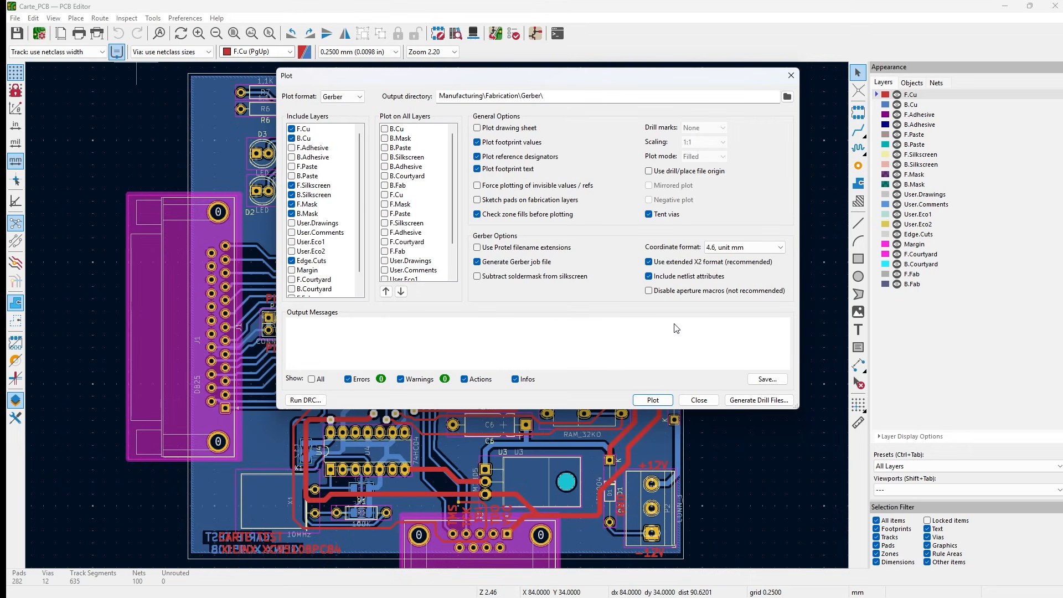
# - Plot the checked Gerber layers and job file for Carte_PCB
pyautogui.click(651, 400)
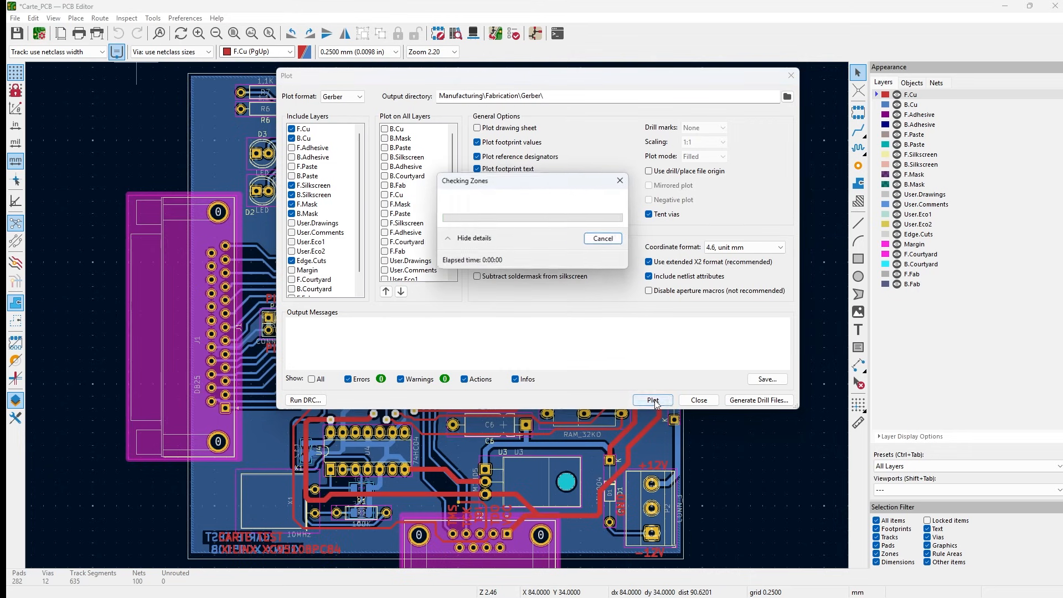
pyautogui.click(651, 399)
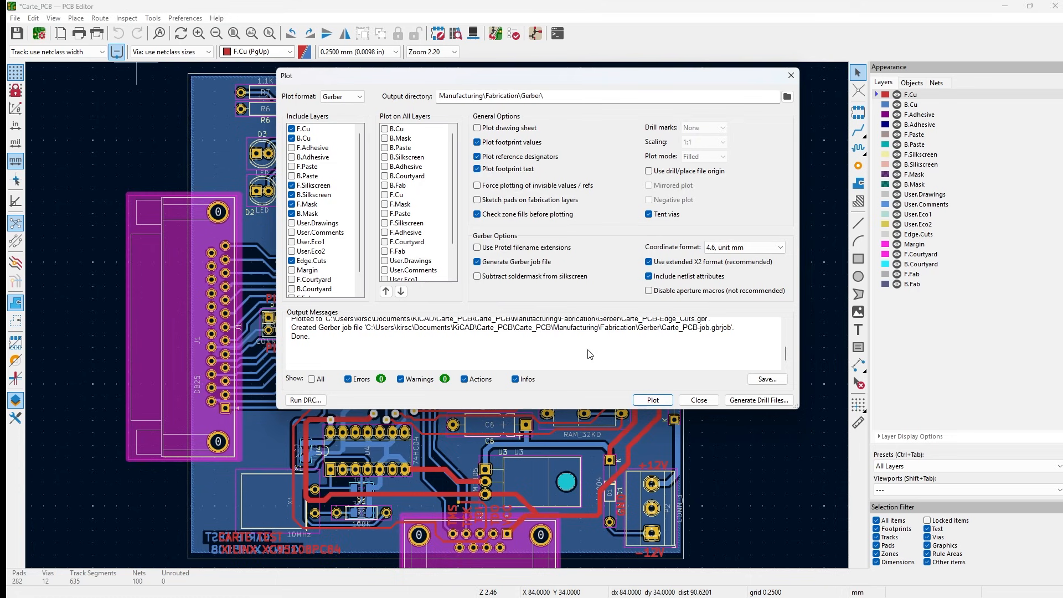
pyautogui.moveTo(581, 93)
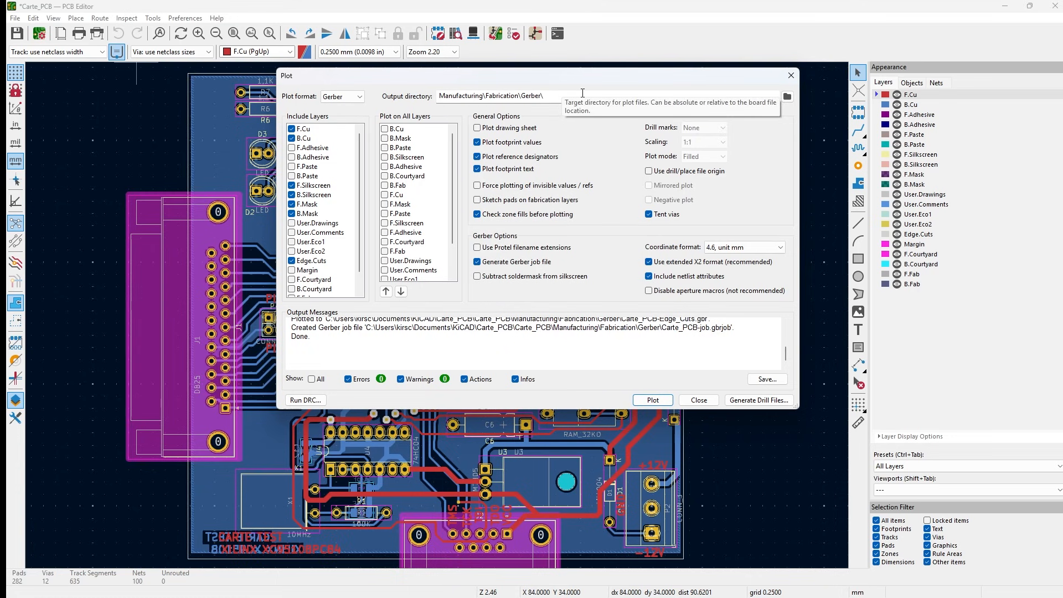
# - Set the output folder to Manufacturing/Fabrication/Gerber and plot the Gerber layers again
pyautogui.click(786, 96)
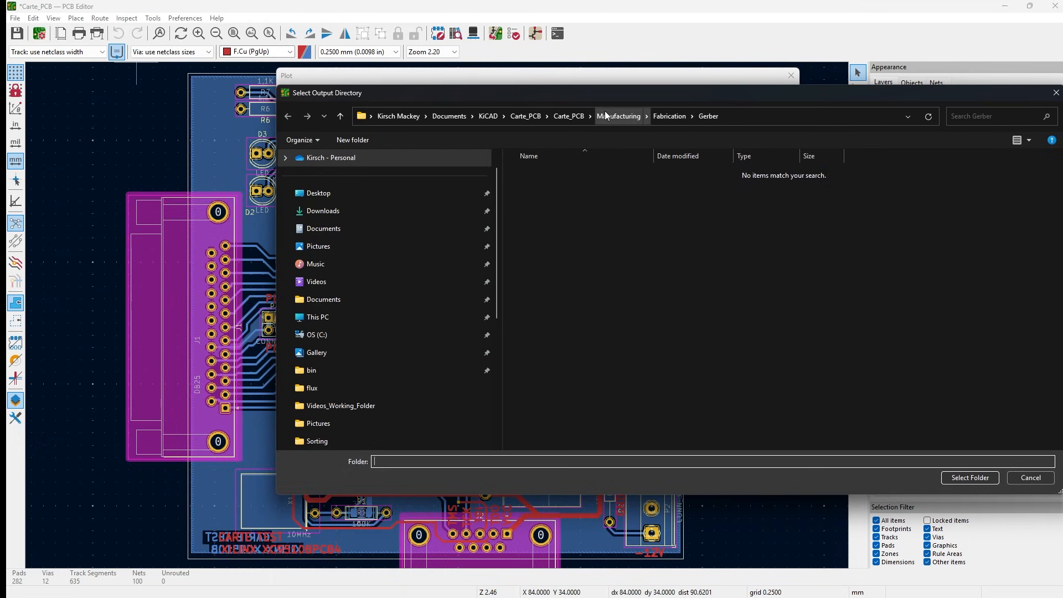
pyautogui.click(618, 116)
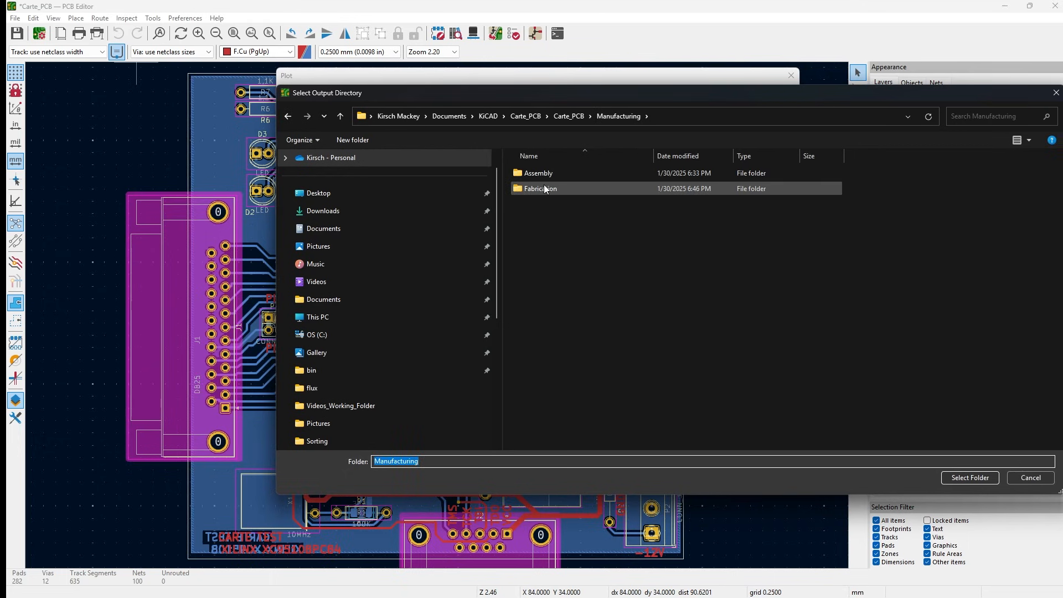
pyautogui.doubleClick(539, 188)
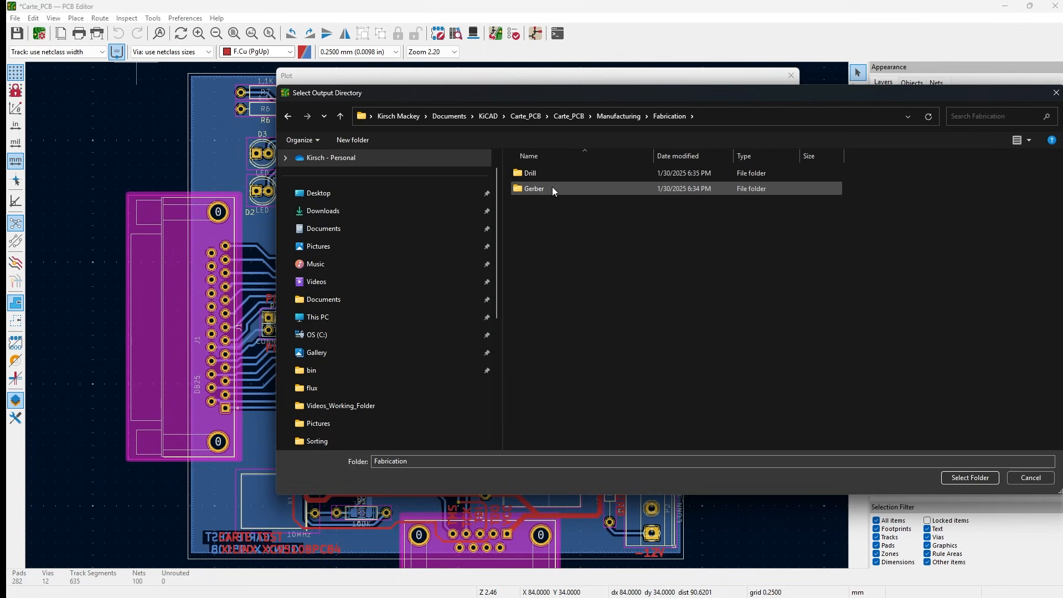
pyautogui.doubleClick(533, 189)
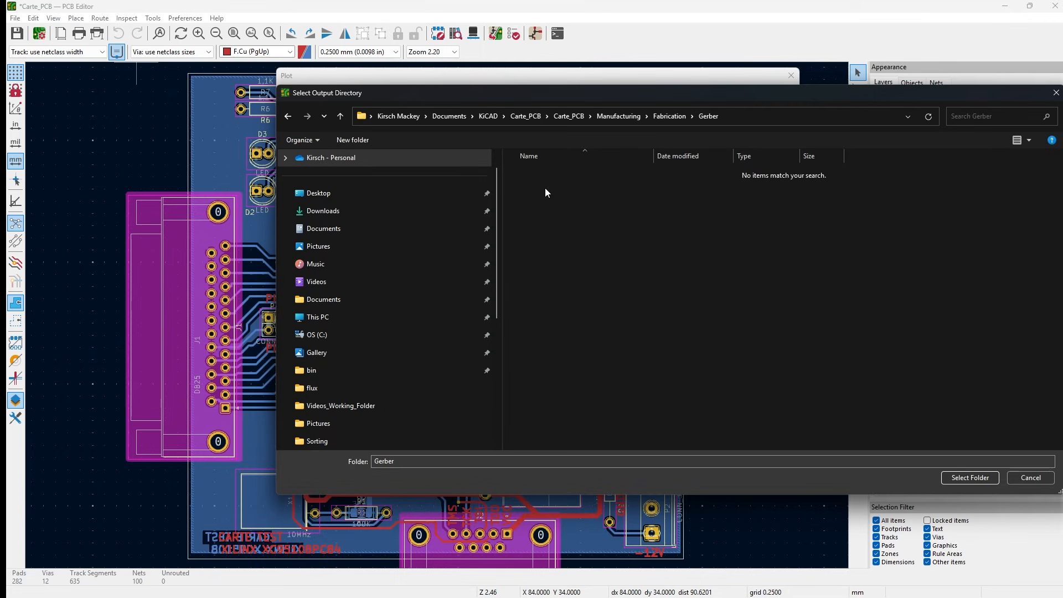
pyautogui.click(969, 477)
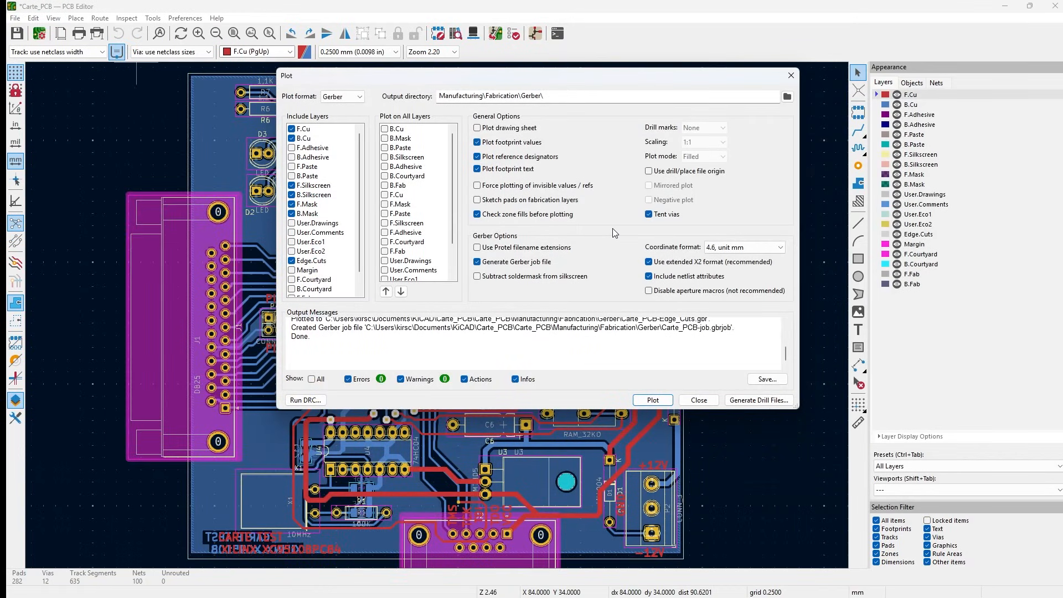
pyautogui.click(651, 399)
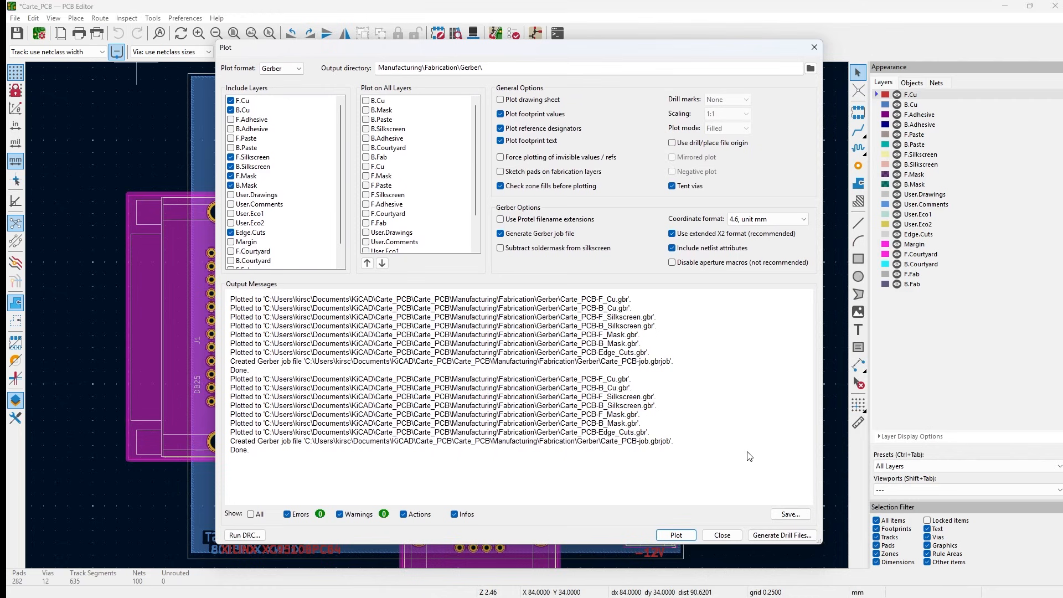
# - Generate the PTH and NPTH drill files in Gerber X2 format into the Gerber folder
pyautogui.click(781, 535)
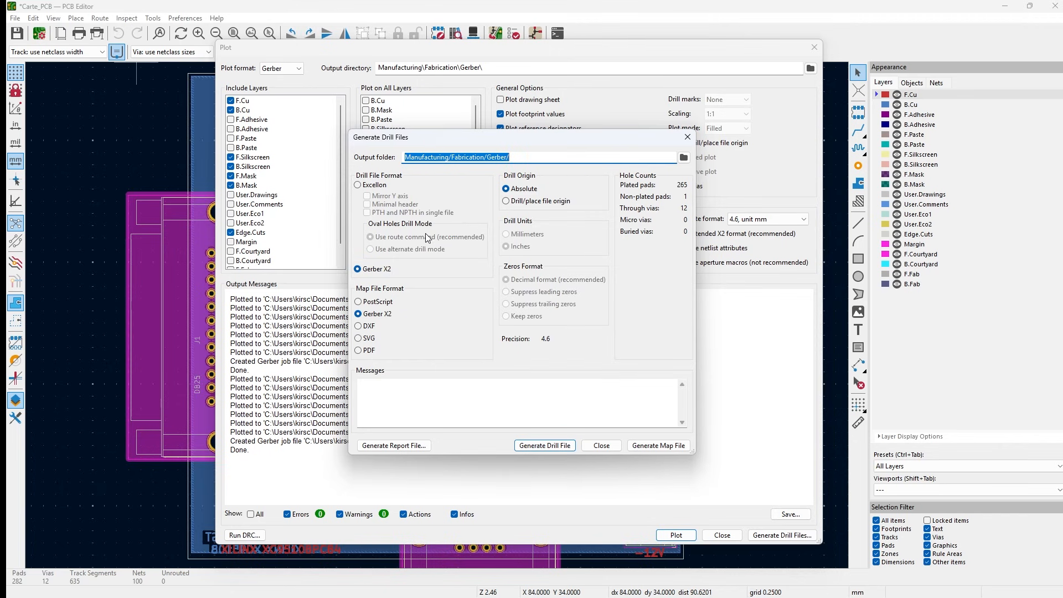
pyautogui.moveTo(403, 214)
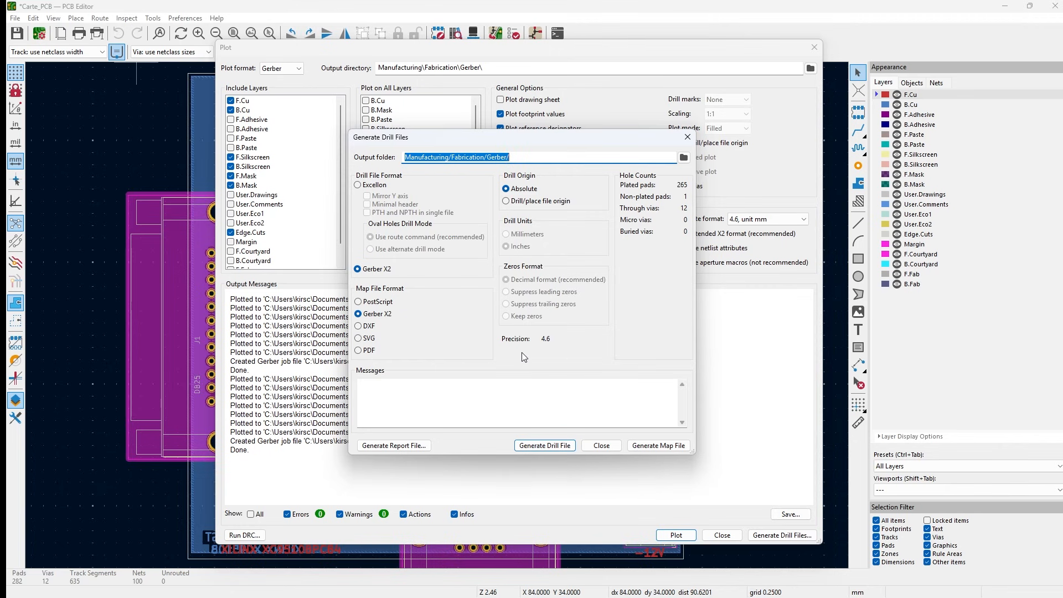
pyautogui.moveTo(432, 295)
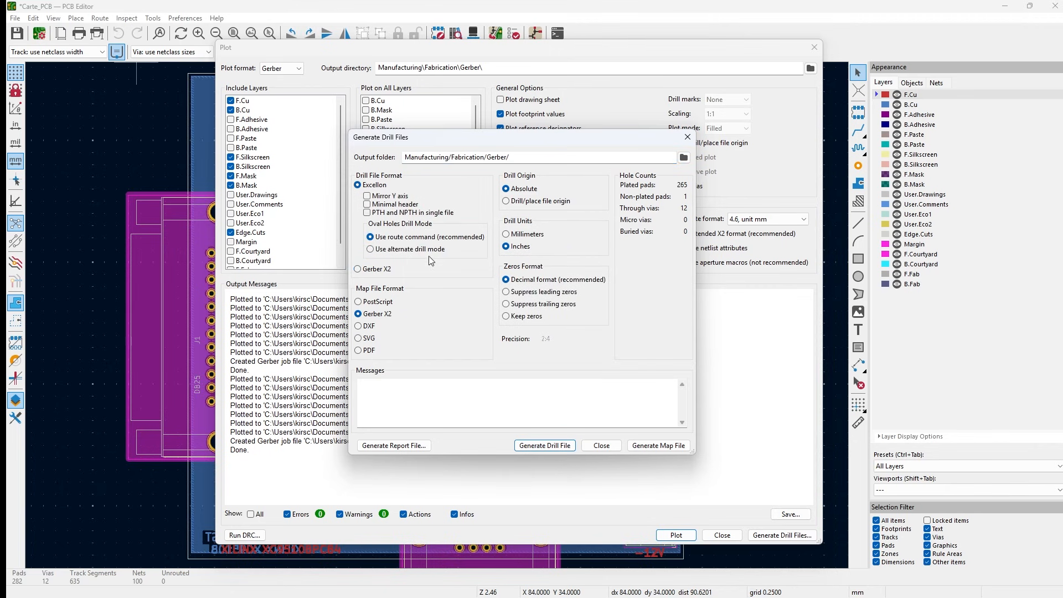
pyautogui.click(359, 268)
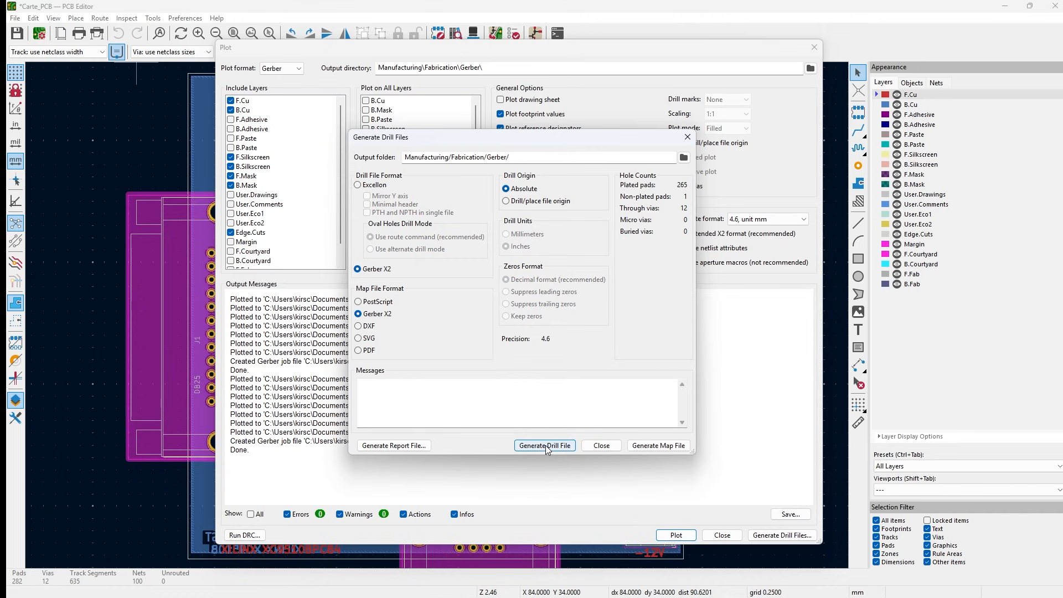
pyautogui.click(545, 445)
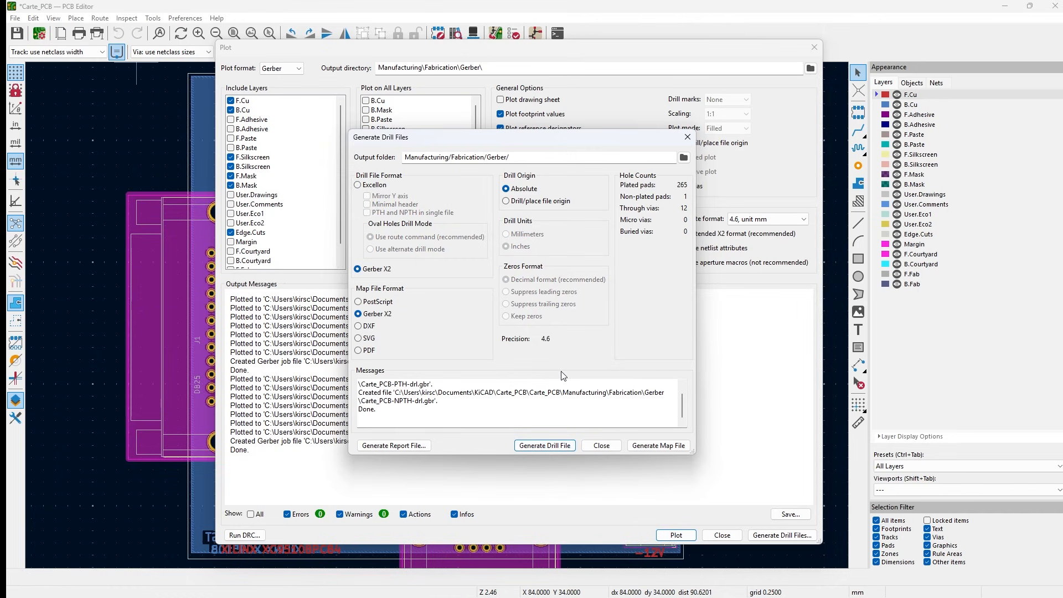
pyautogui.moveTo(620, 312)
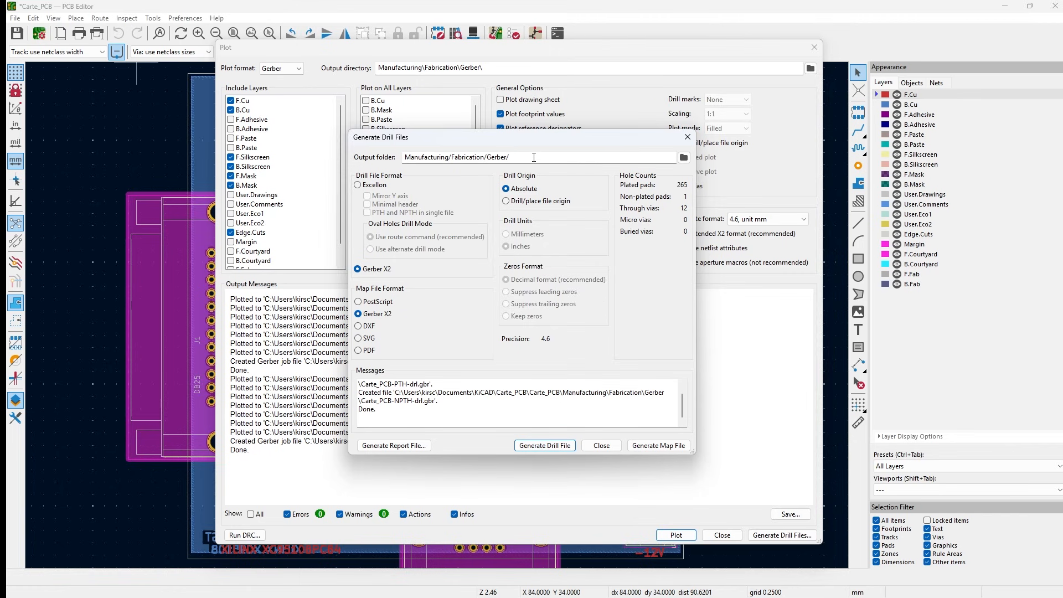
pyautogui.click(683, 156)
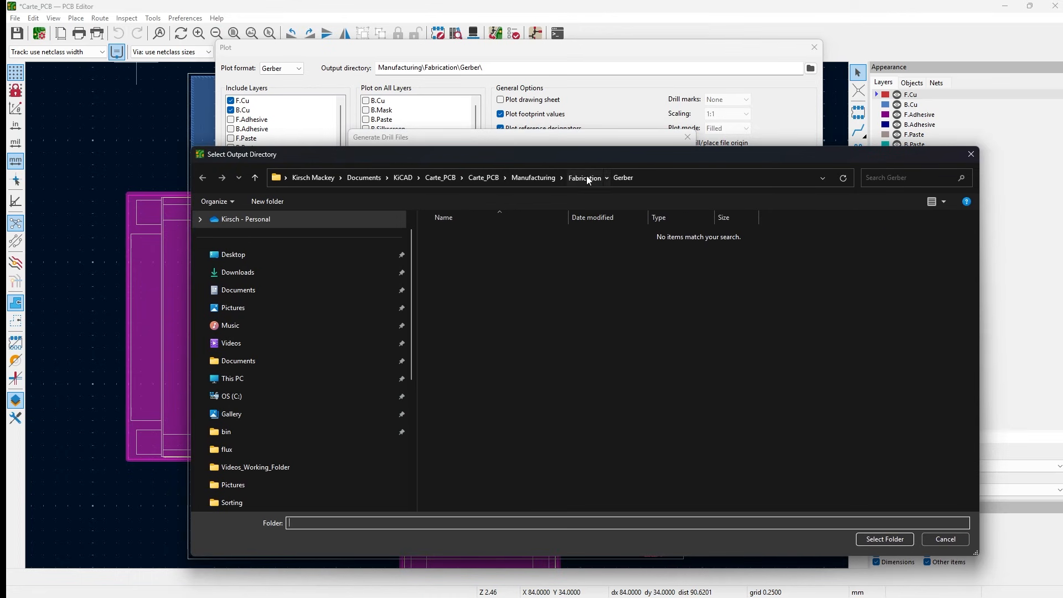
pyautogui.write('Drill')
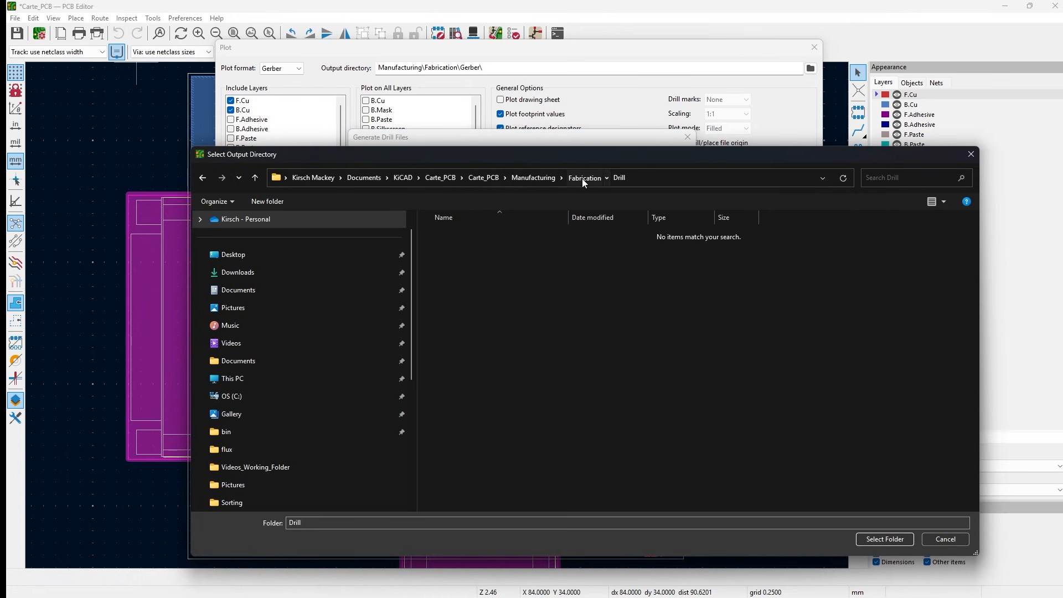
pyautogui.click(584, 178)
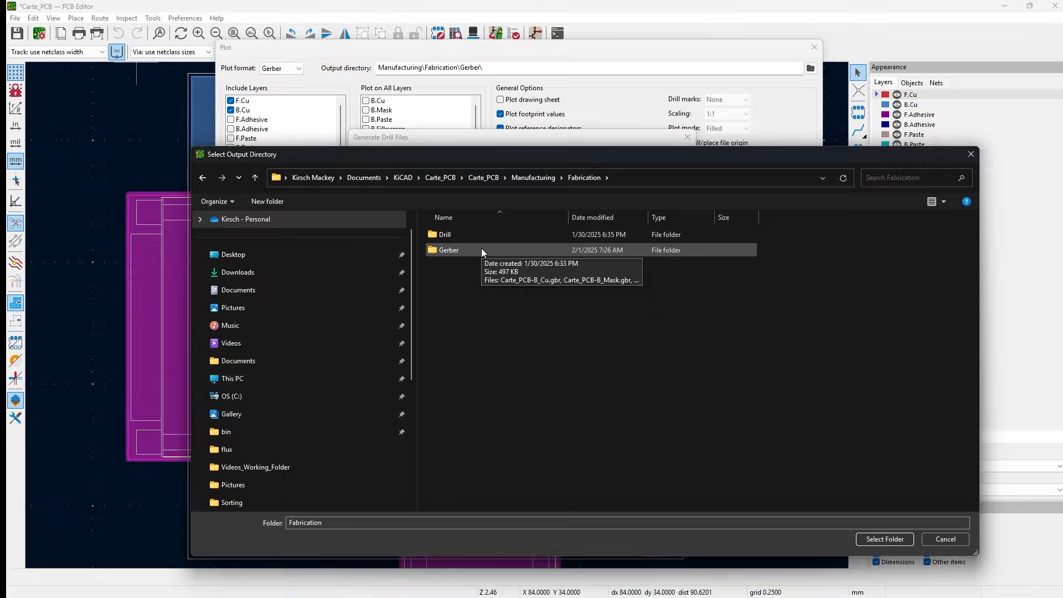
pyautogui.doubleClick(449, 249)
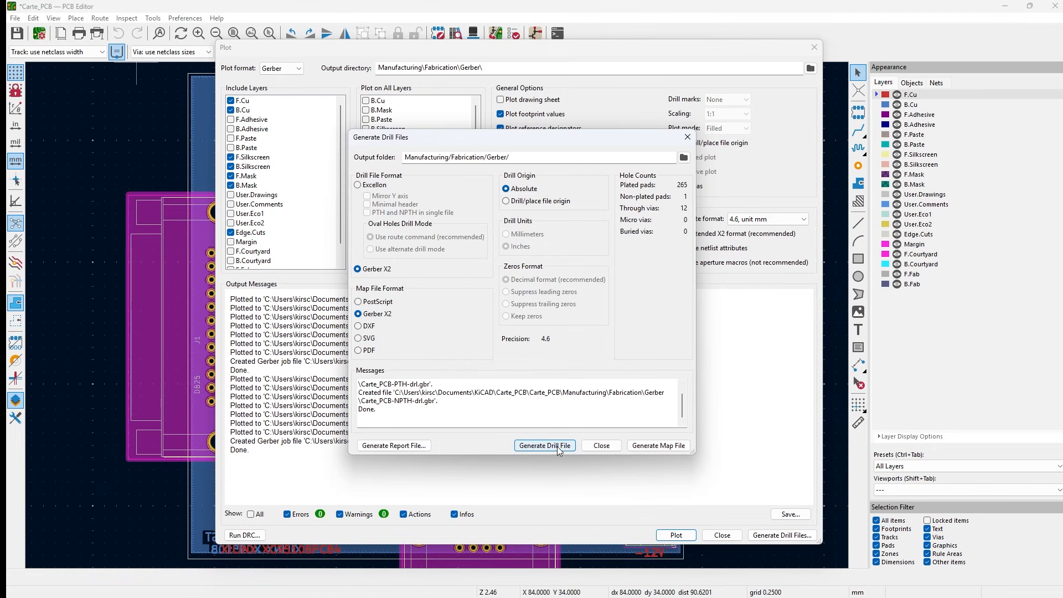
# - Regenerate the drill files, then close the drill and Plot dialogs to return to the project manager
pyautogui.click(545, 445)
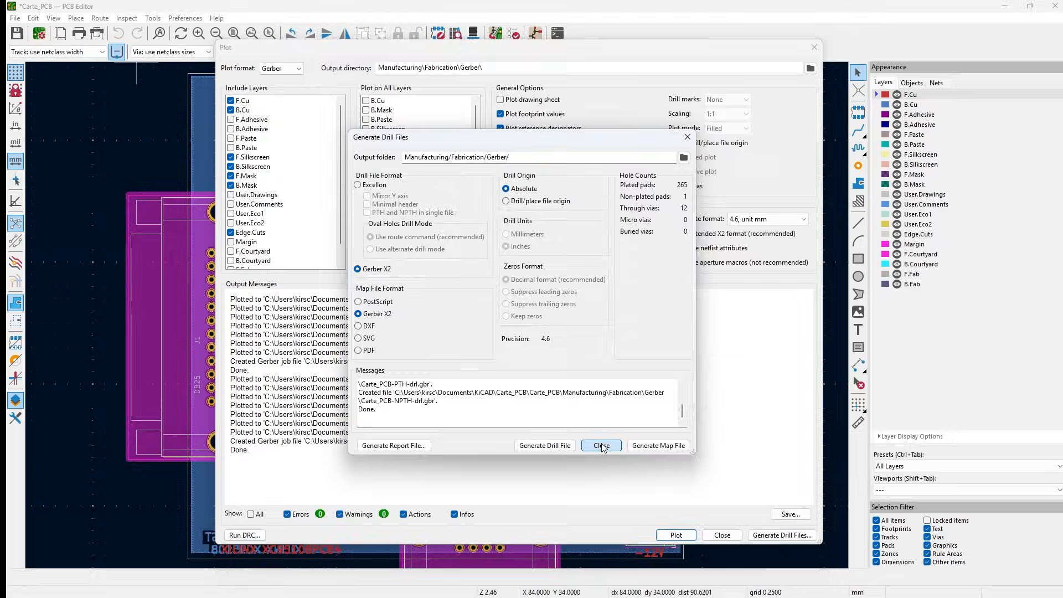
pyautogui.click(600, 445)
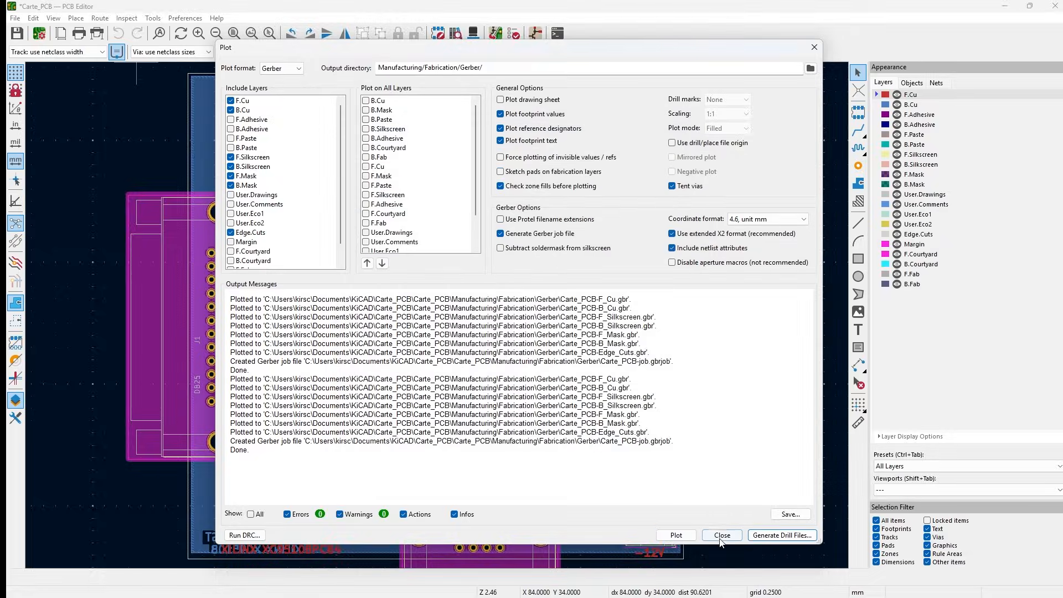
pyautogui.click(721, 535)
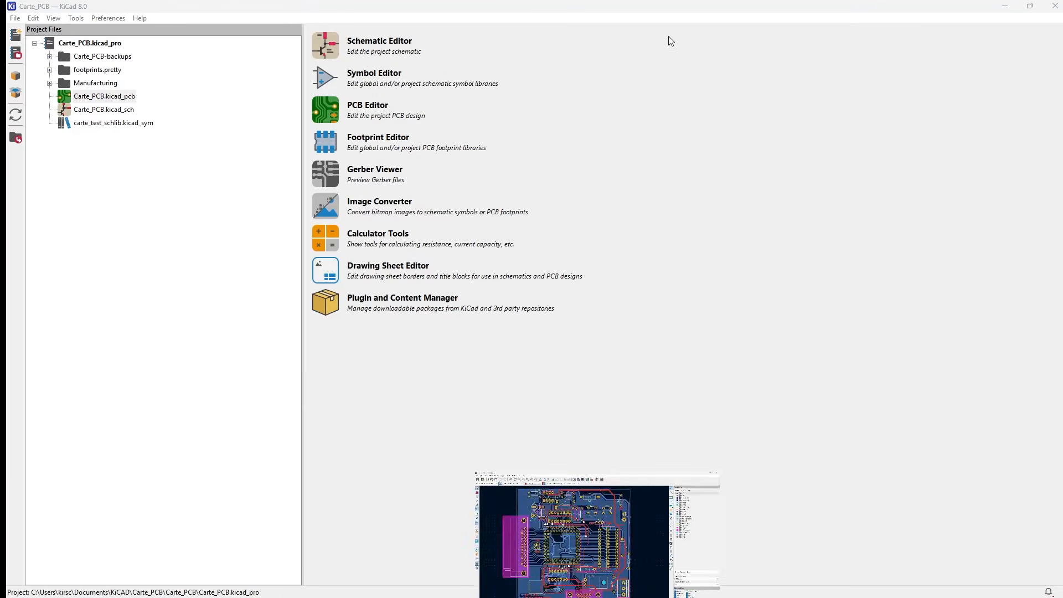
# - Select Carte_PCB.kicad_pcb in the project file tree
pyautogui.click(104, 96)
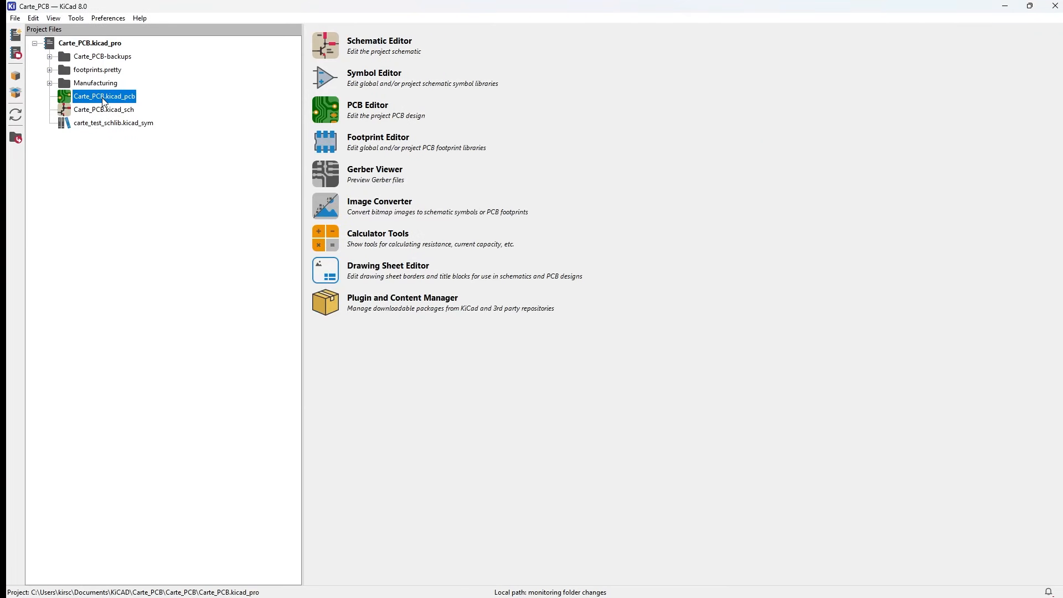
pyautogui.moveTo(77, 48)
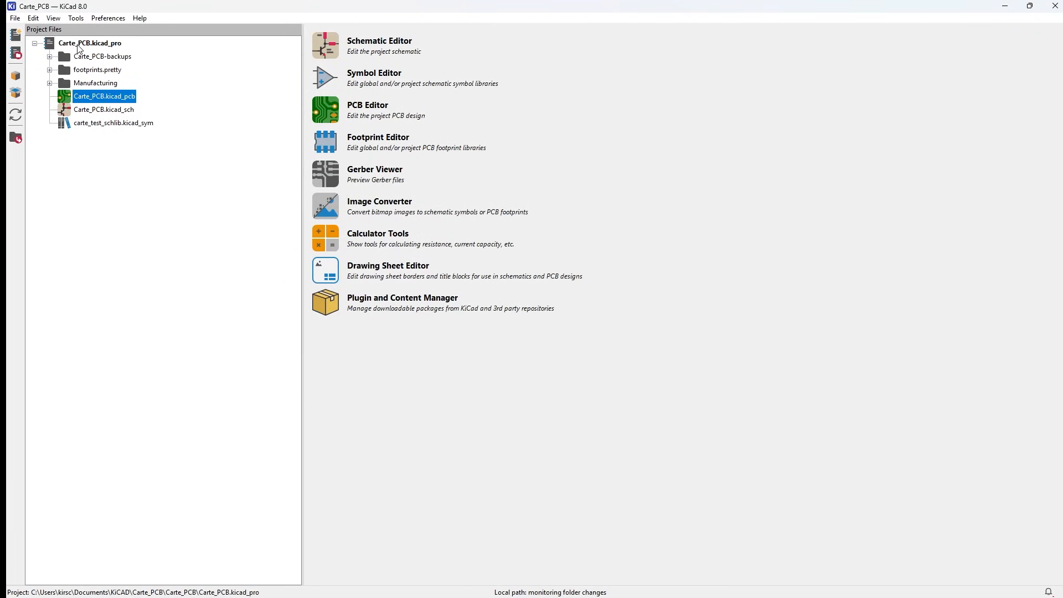
pyautogui.moveTo(326, 174)
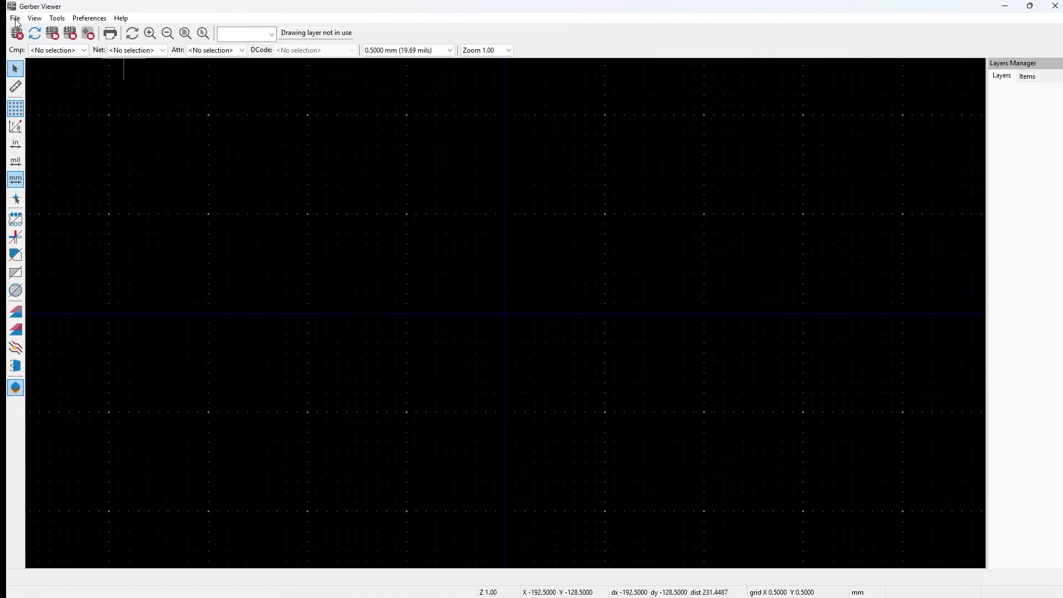
# - Load all Carte_PCB Gerber files from the Gerber folder, leaving out the .gbrjob file
pyautogui.click(14, 18)
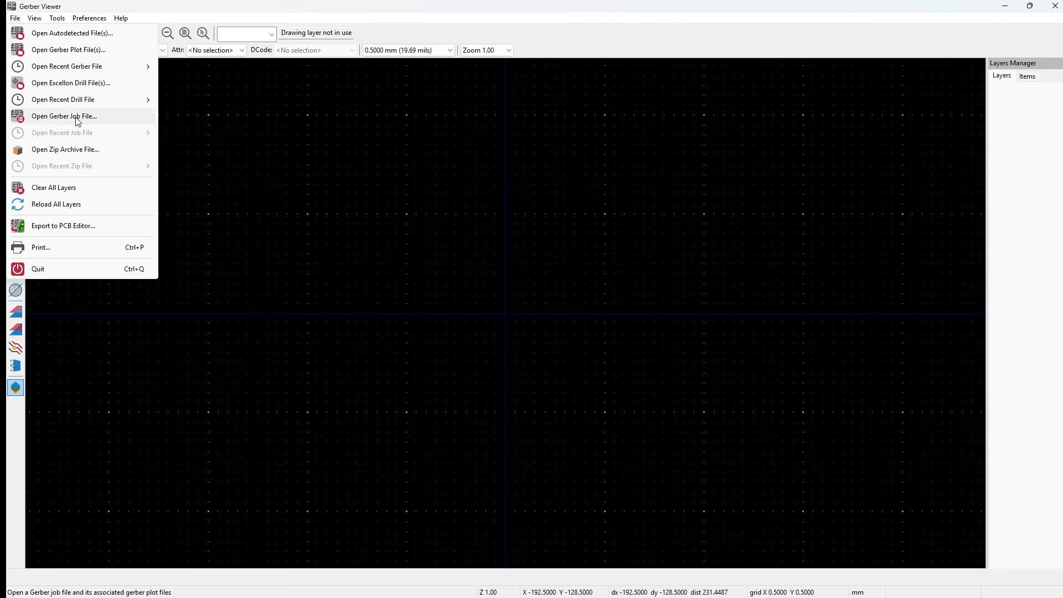
pyautogui.moveTo(67, 50)
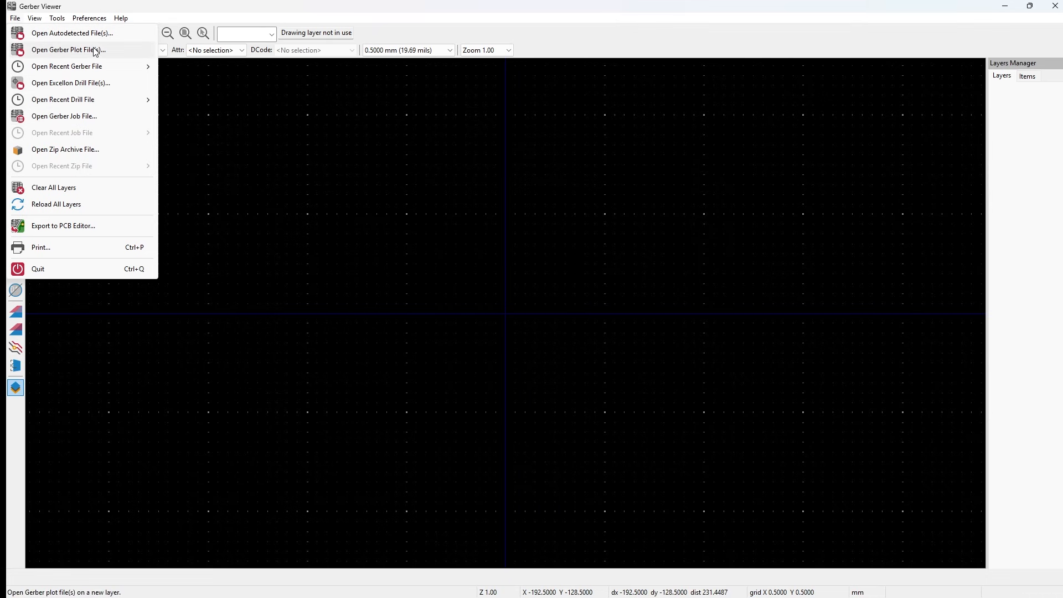
pyautogui.click(68, 50)
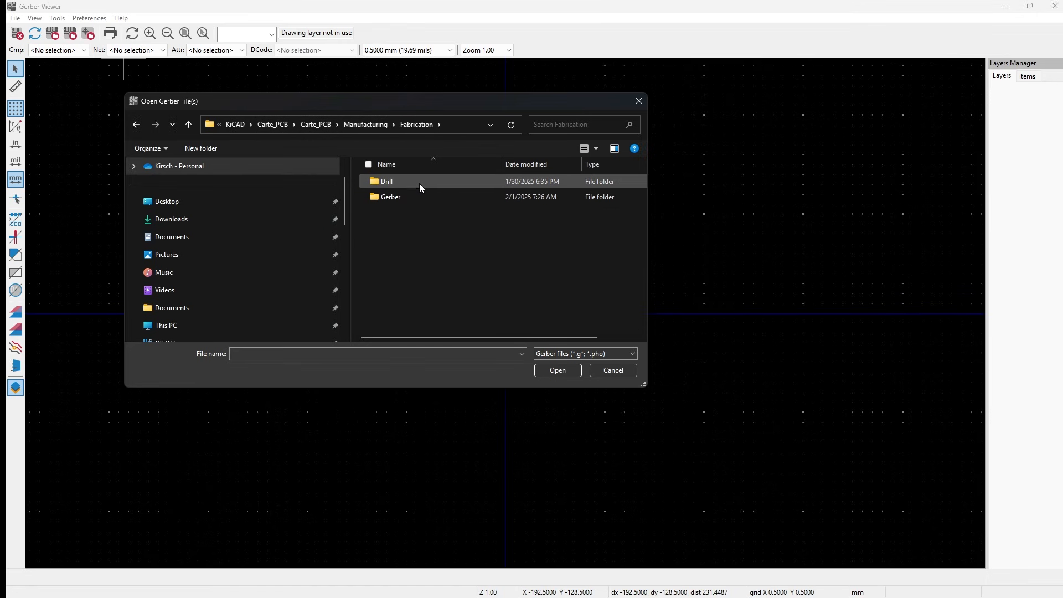
pyautogui.doubleClick(390, 197)
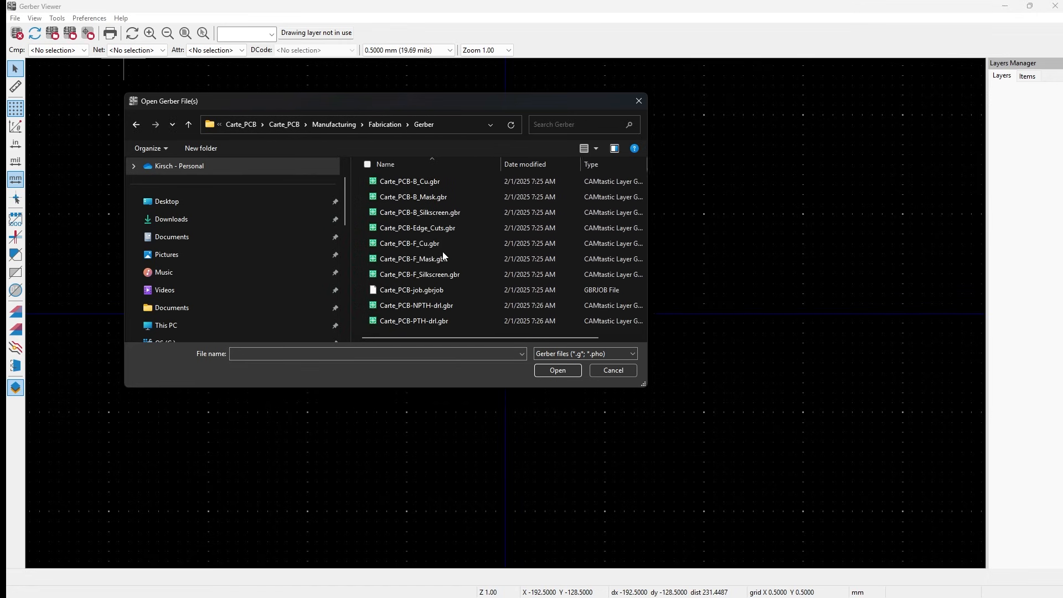
pyautogui.moveTo(410, 181); pyautogui.dragTo(413, 258)
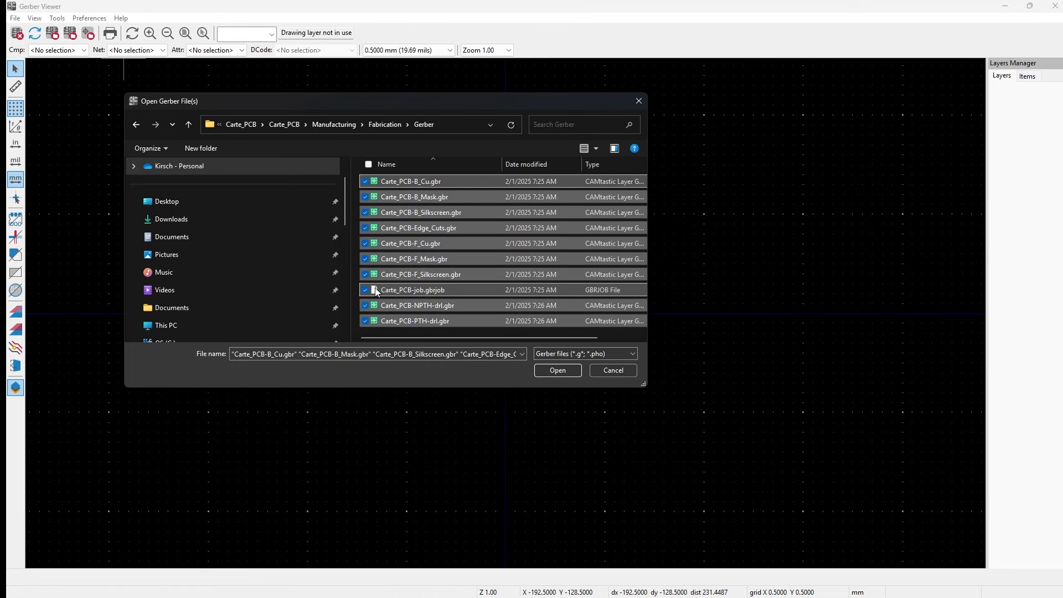
pyautogui.click(365, 289)
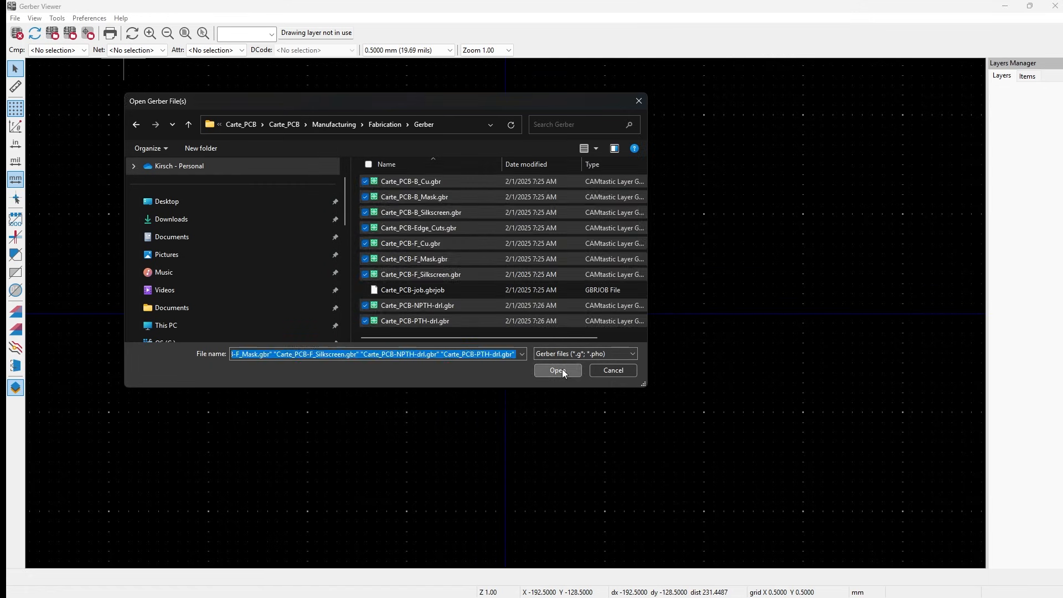
pyautogui.click(557, 370)
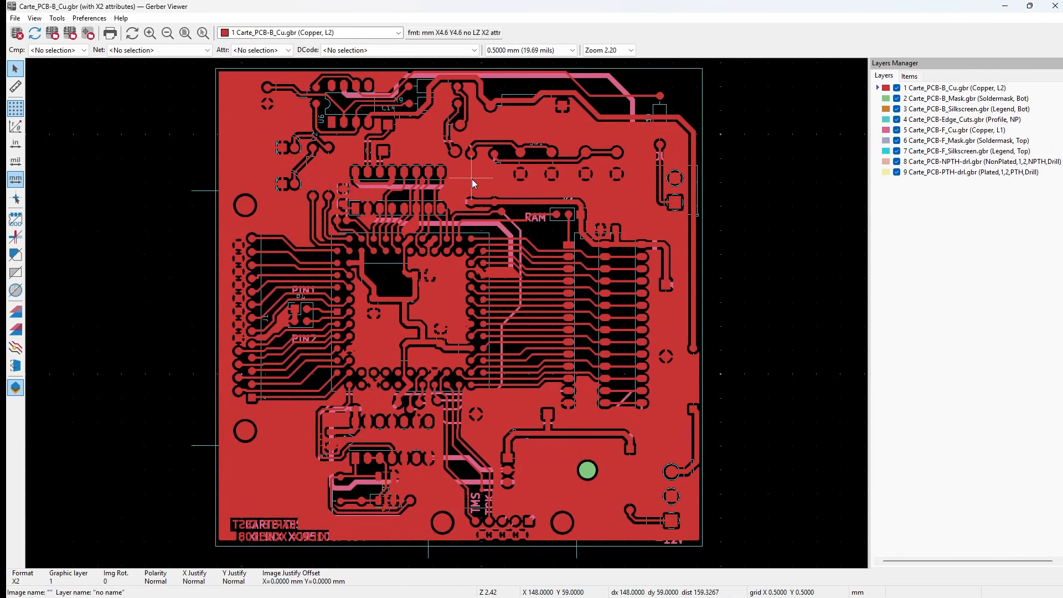
# - Leave the Gerber Viewer's File menu and return to the PCB Editor's Plot dialog
pyautogui.click(14, 18)
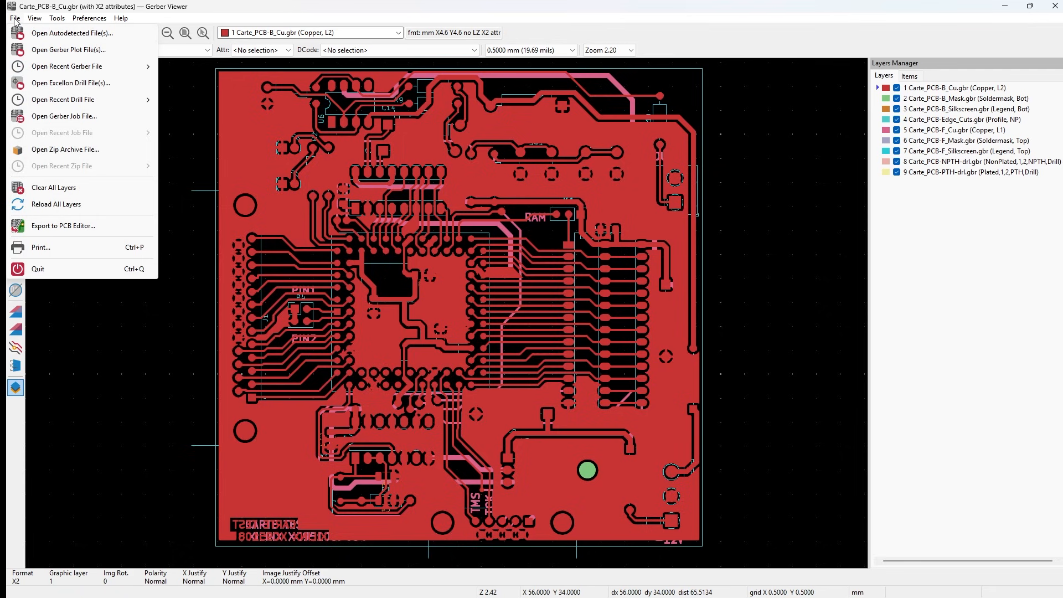
pyautogui.click(70, 83)
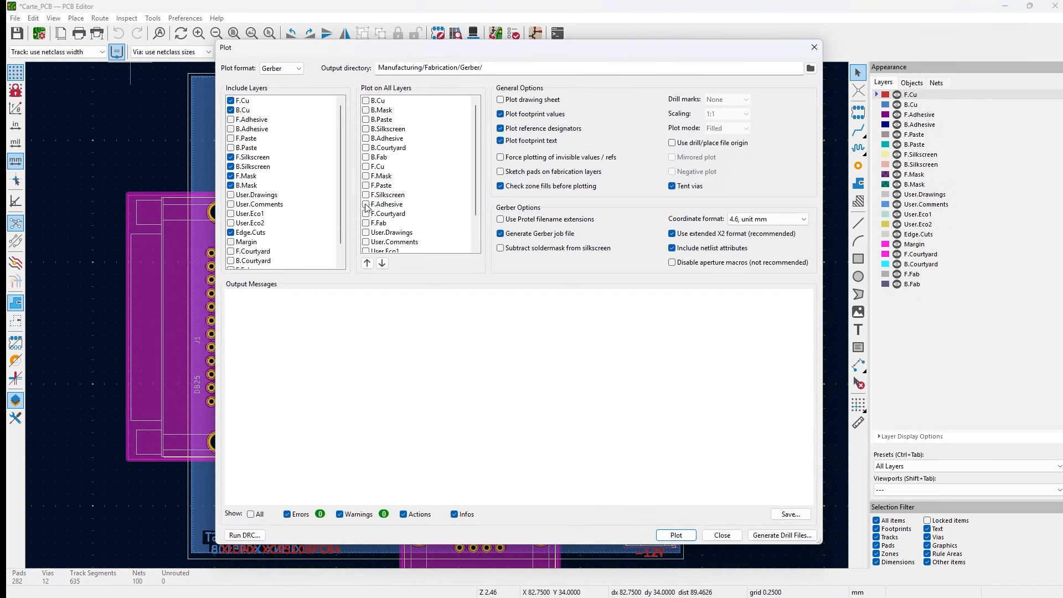
pyautogui.moveTo(333, 201)
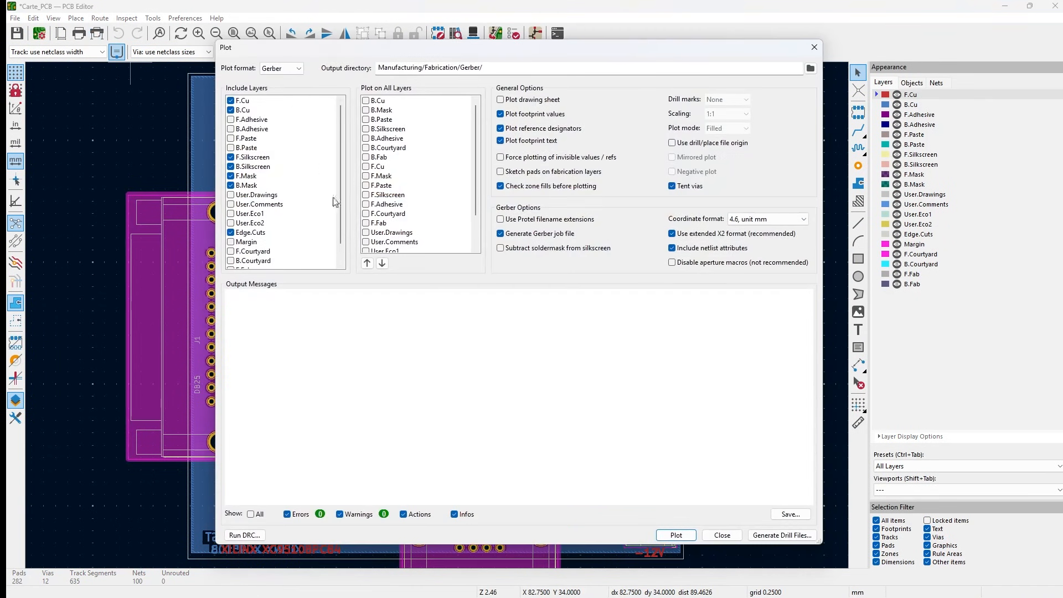
# - Generate Excellon PTH and NPTH drill files into the Gerber folder
pyautogui.click(780, 534)
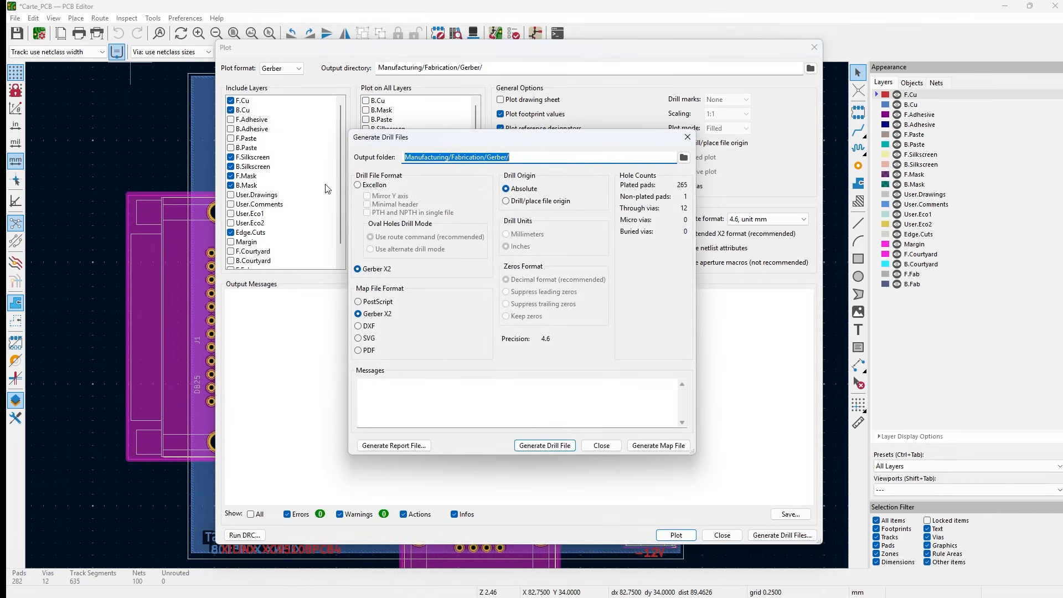
pyautogui.click(358, 184)
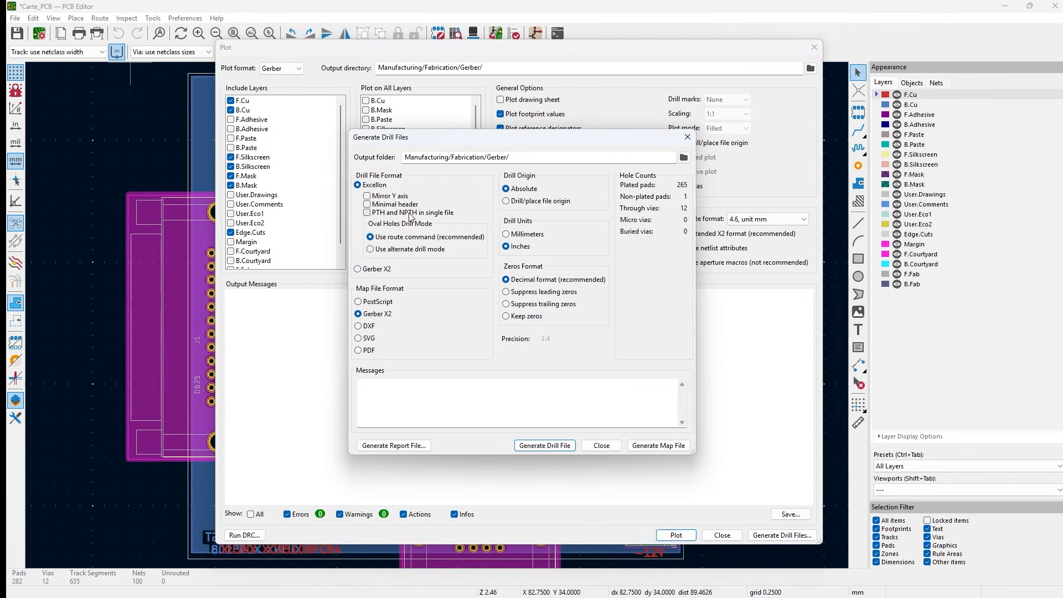
pyautogui.moveTo(562, 181)
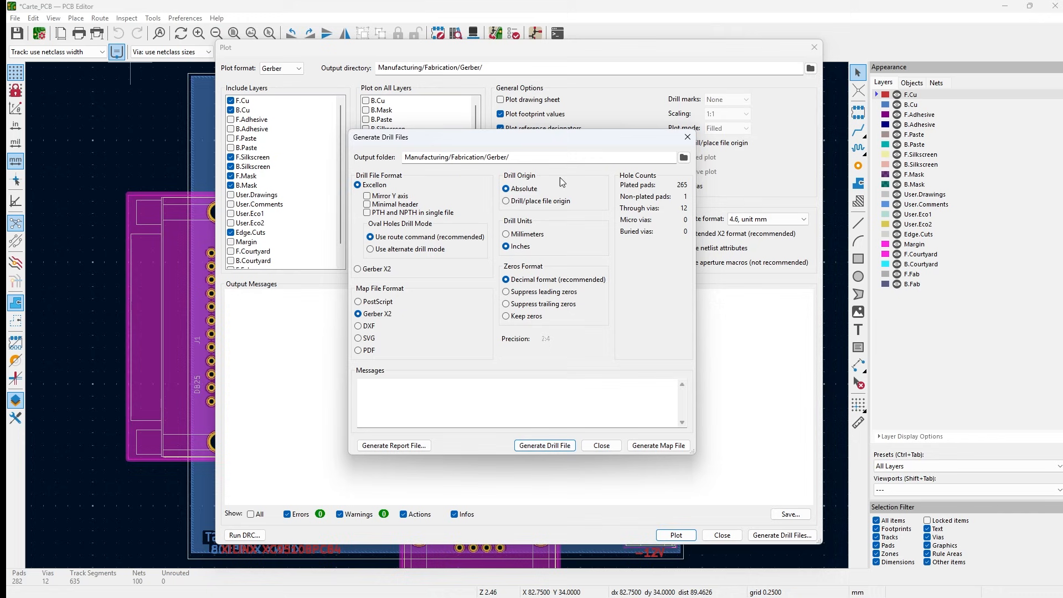
pyautogui.click(544, 446)
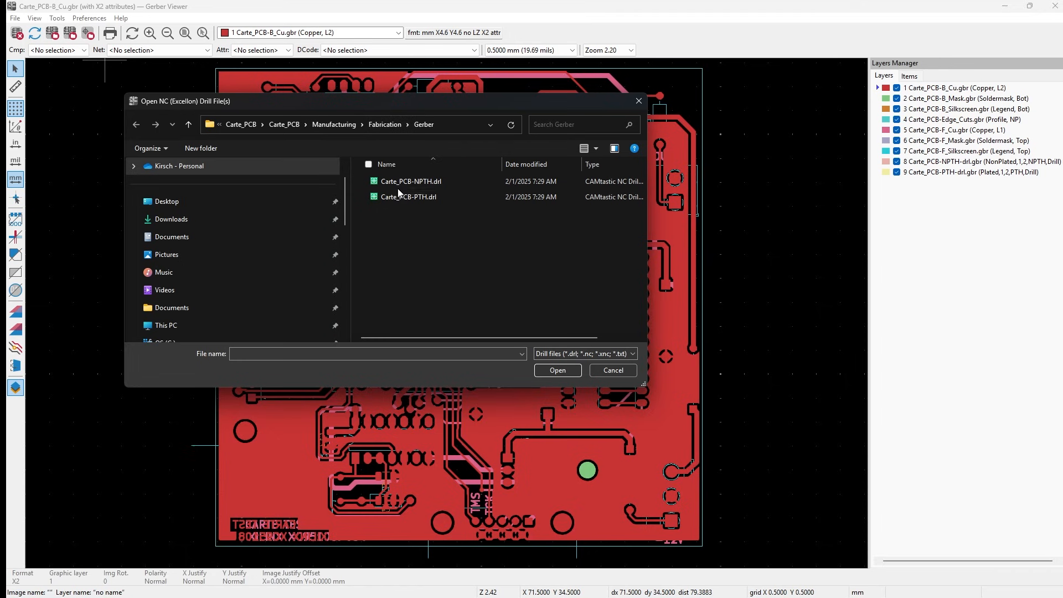
# - Load both NPTH and PTH .drl files as layers 10 and 11
pyautogui.click(408, 197)
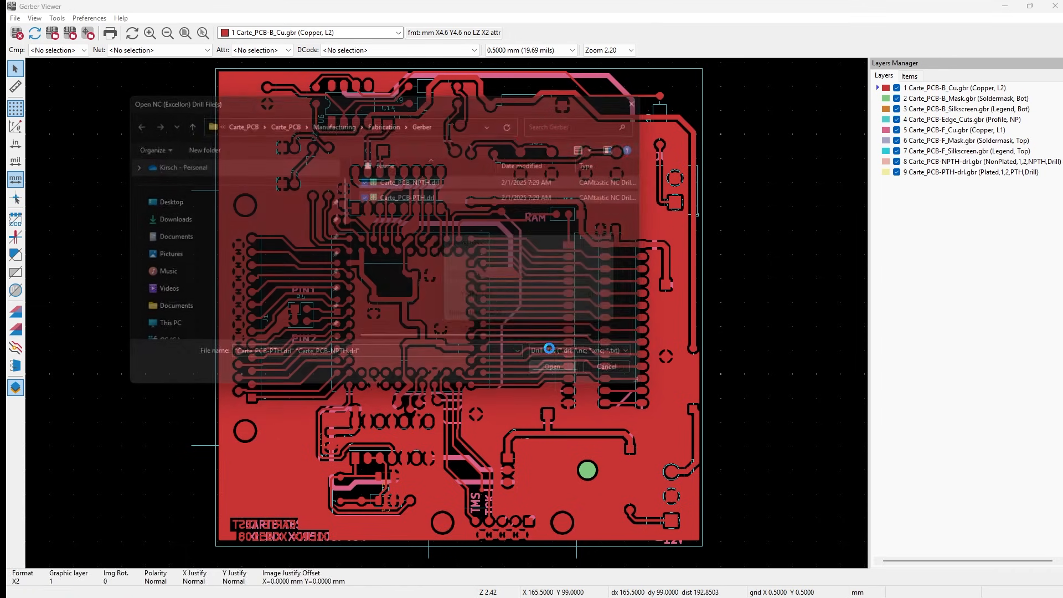
pyautogui.click(551, 367)
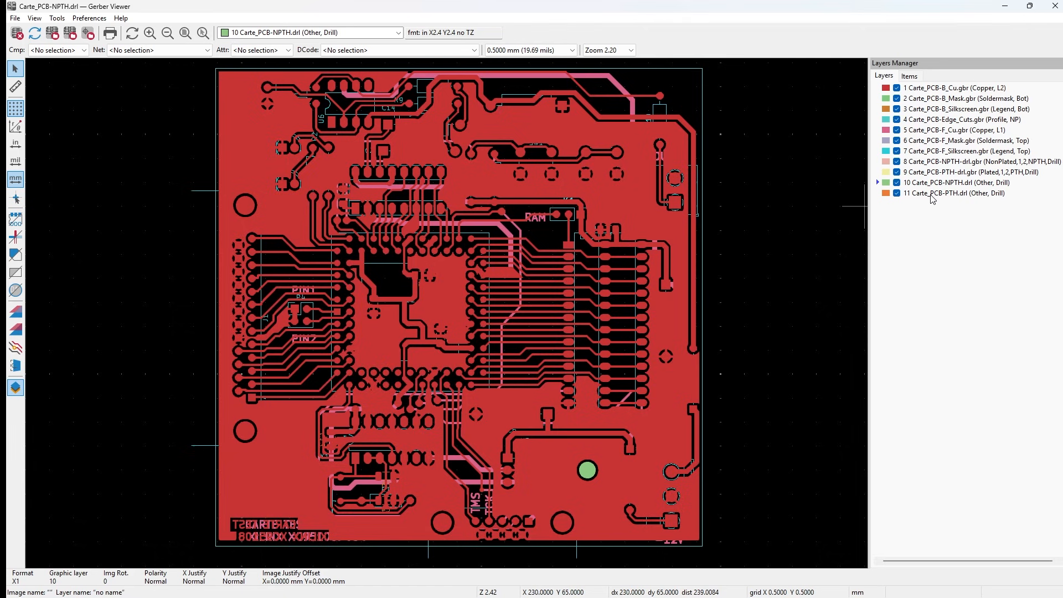
# - Bring the PTH, NPTH, front silkscreen, Edge_Cuts and bottom copper layers forward in turn to inspect them
pyautogui.click(953, 192)
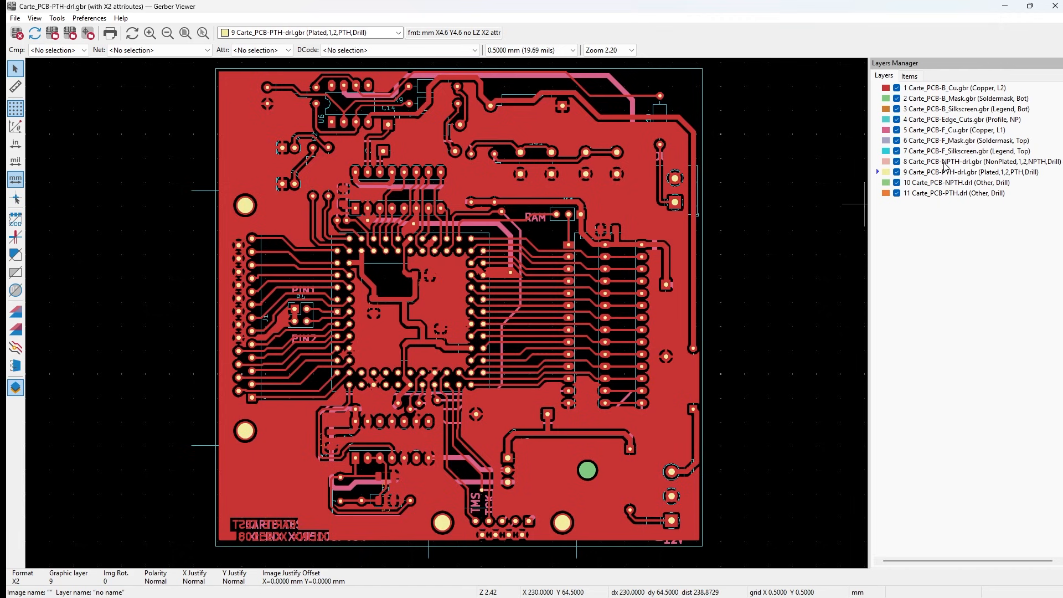
pyautogui.click(959, 162)
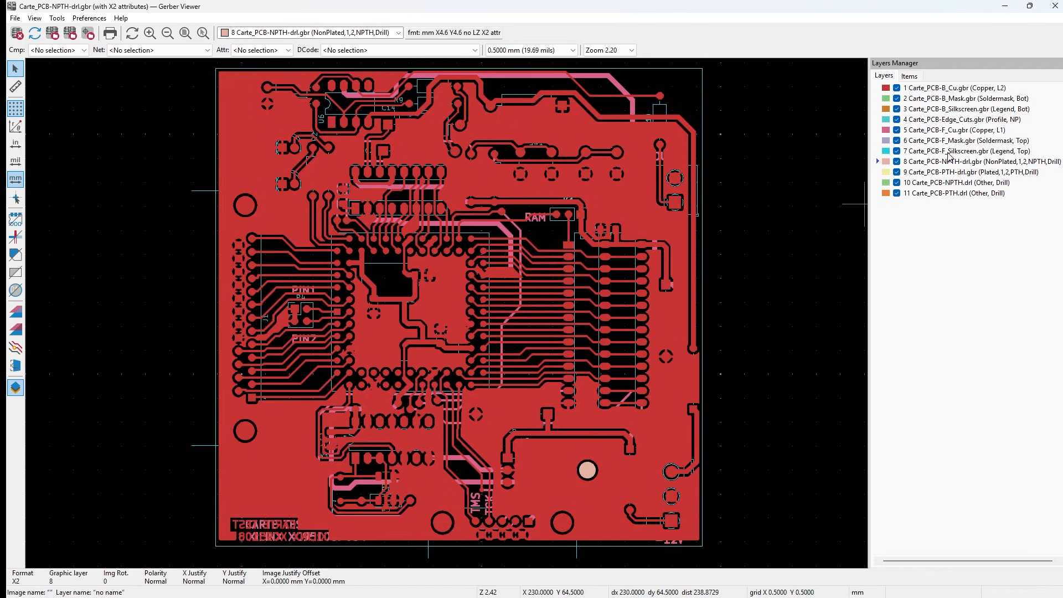
pyautogui.click(966, 150)
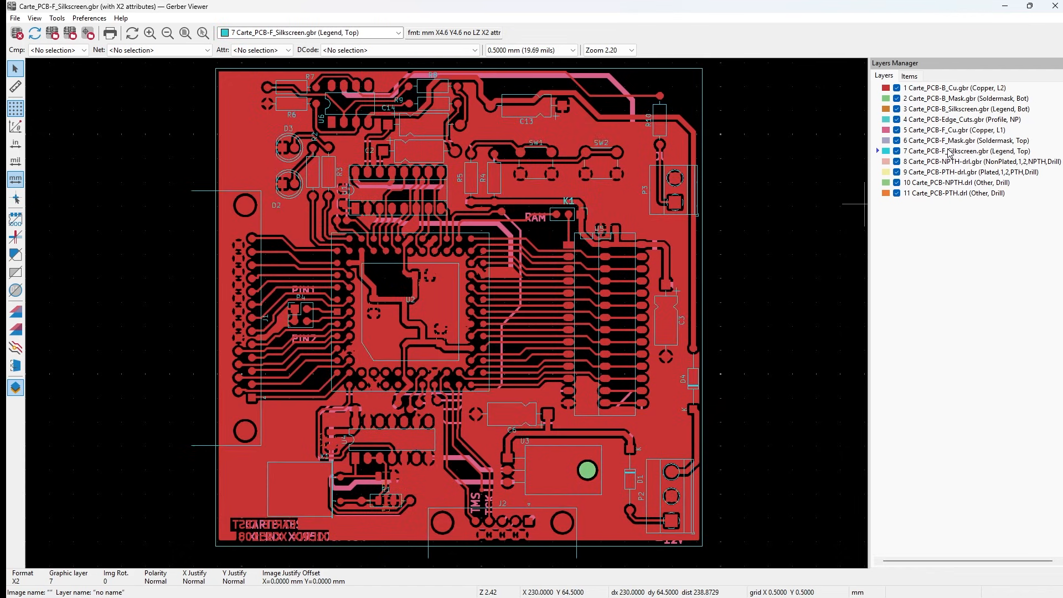
pyautogui.click(965, 141)
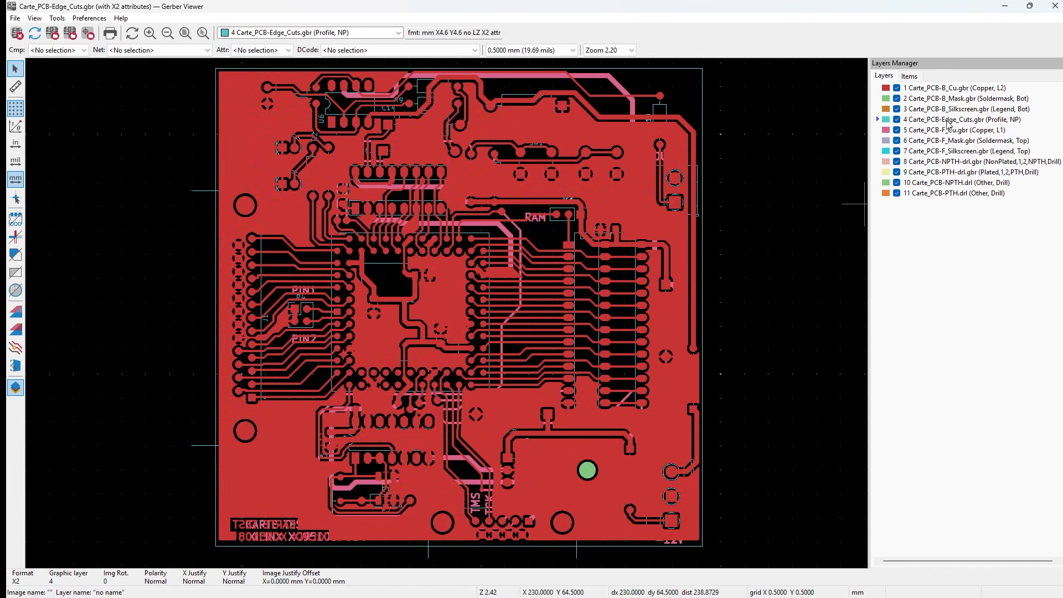
pyautogui.click(962, 88)
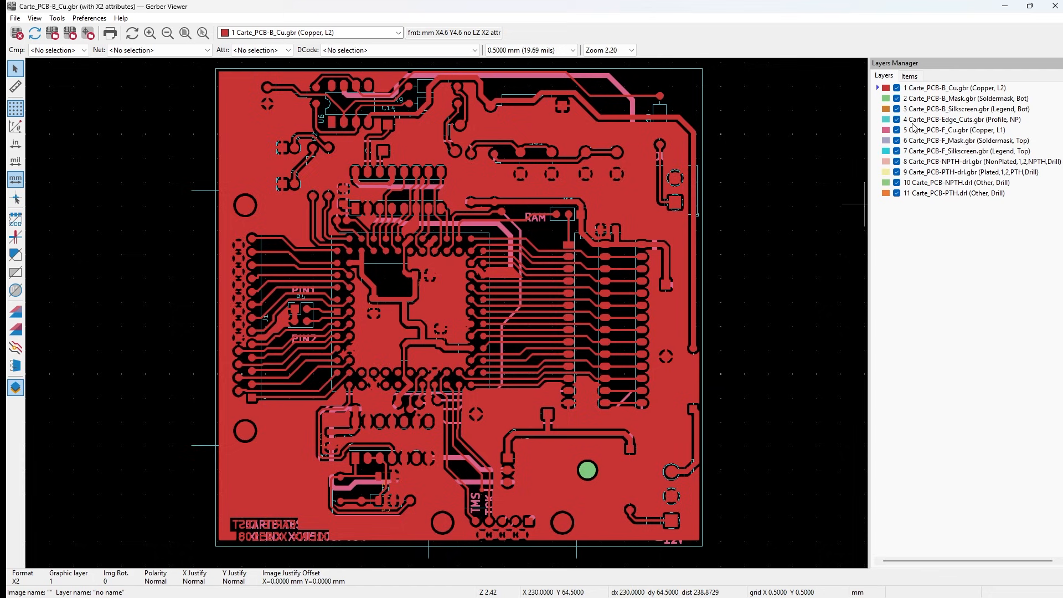
pyautogui.moveTo(498, 150)
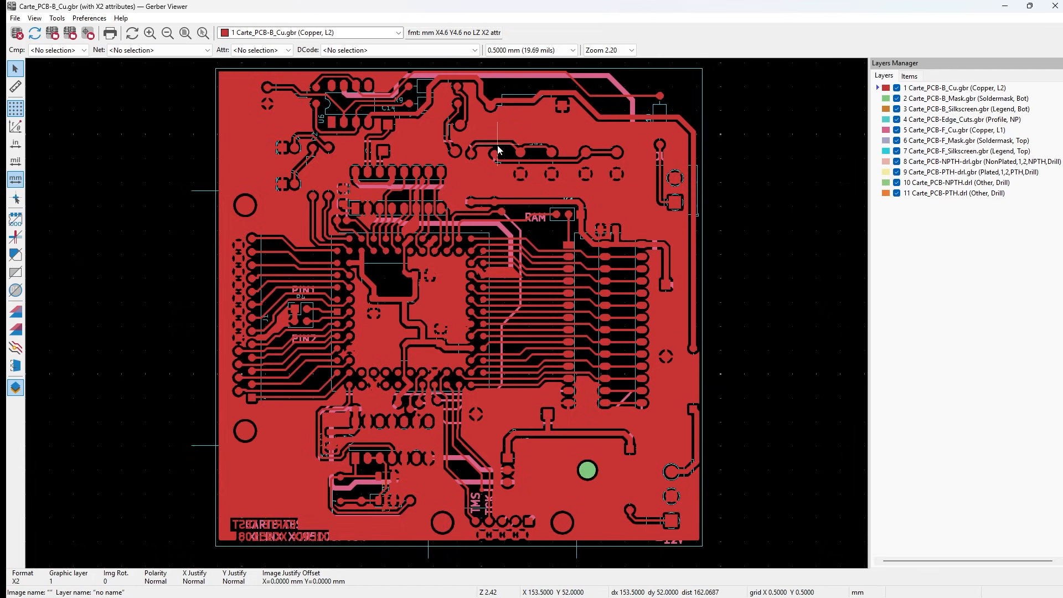
pyautogui.moveTo(256, 182)
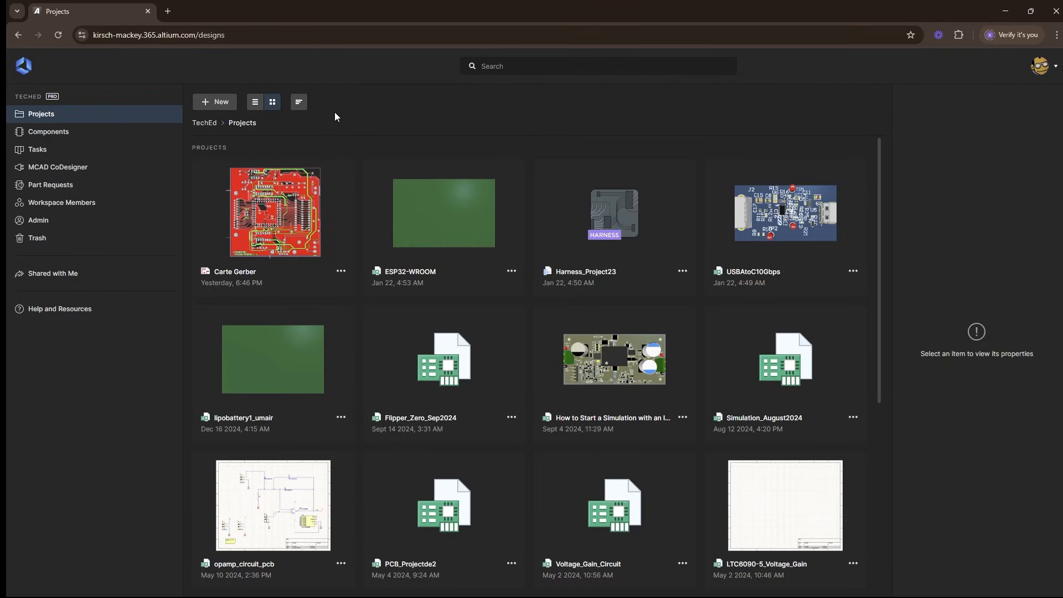
# - From the New menu, start a Gerber manufacturing-files upload so the file picker appears
pyautogui.click(214, 102)
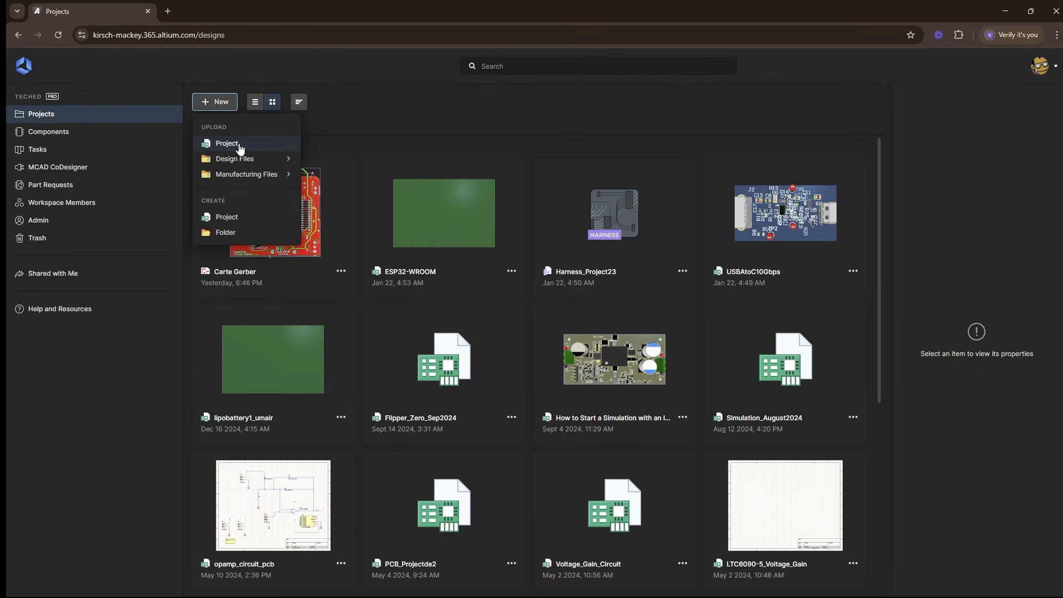
pyautogui.moveTo(235, 159)
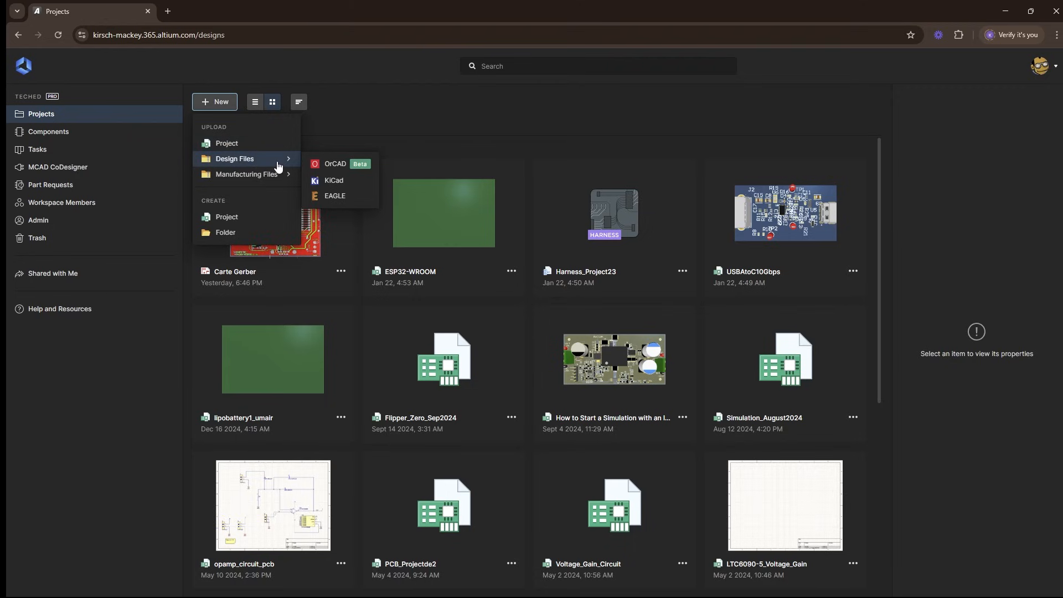
pyautogui.moveTo(332, 180)
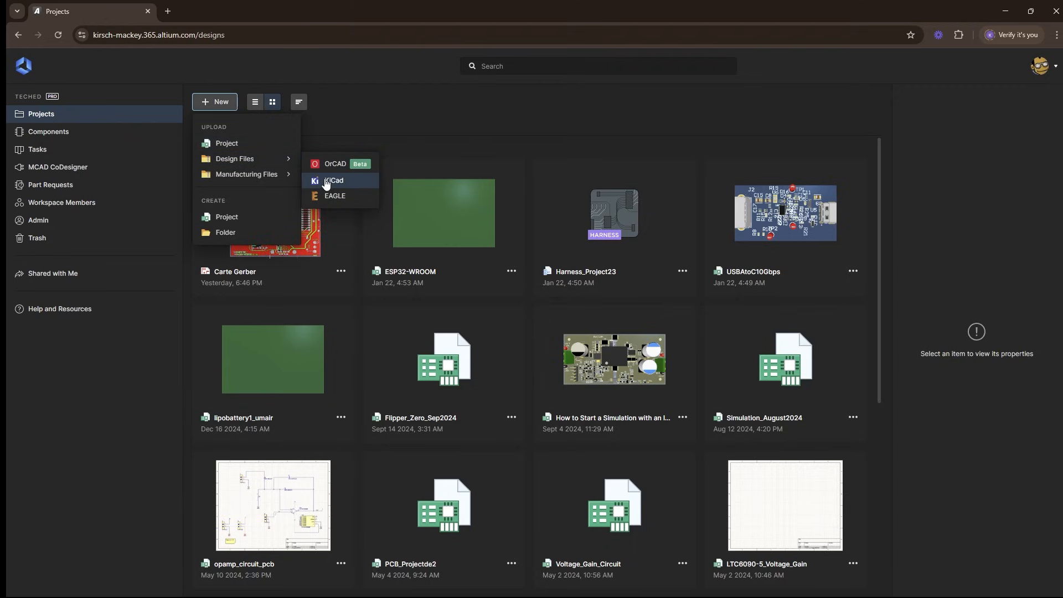
pyautogui.moveTo(247, 174)
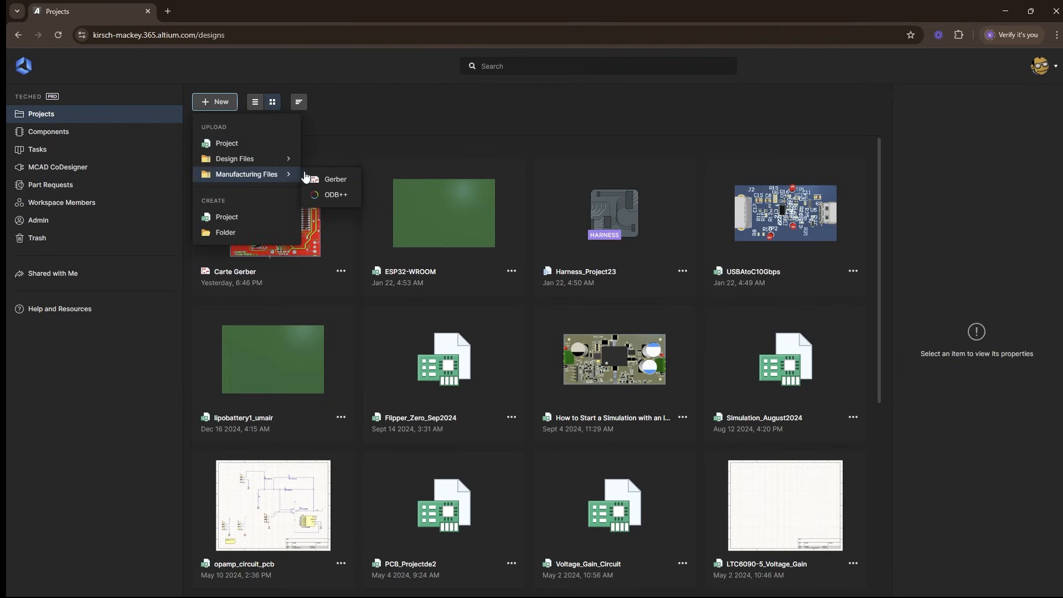
pyautogui.moveTo(335, 180)
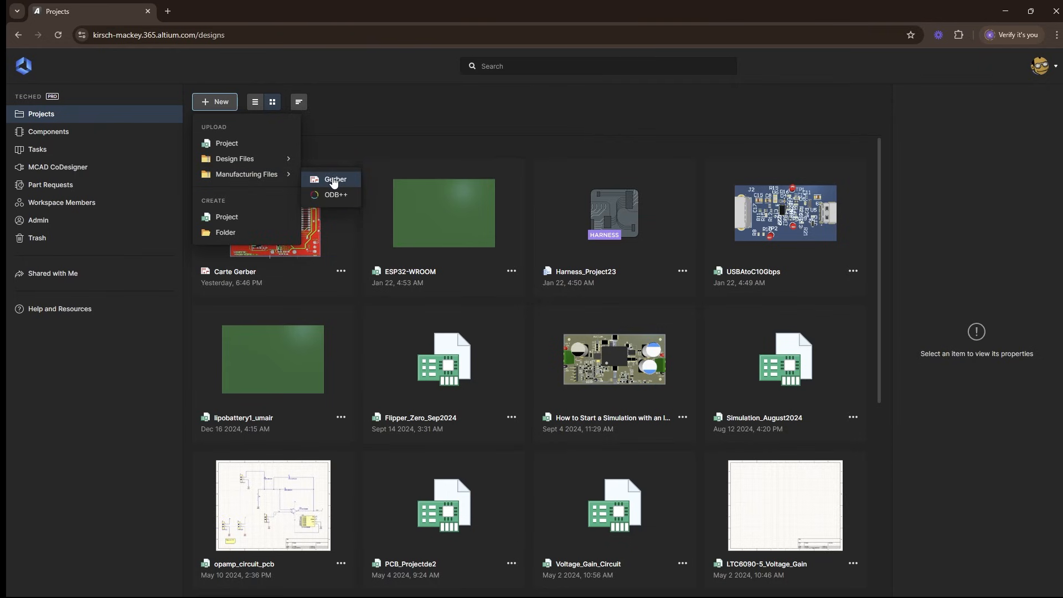
pyautogui.click(336, 179)
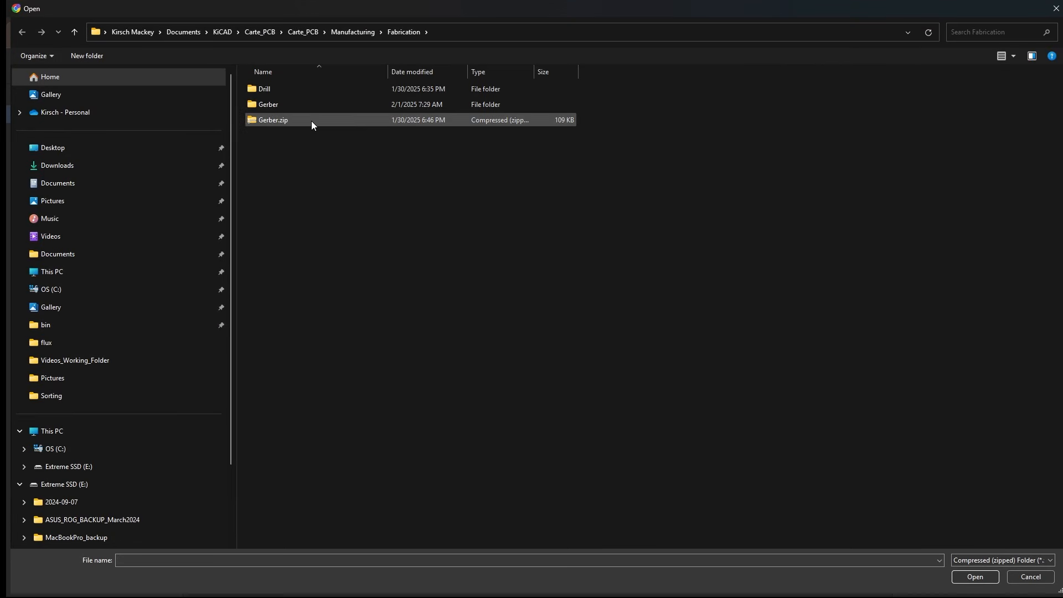
pyautogui.moveTo(268, 104)
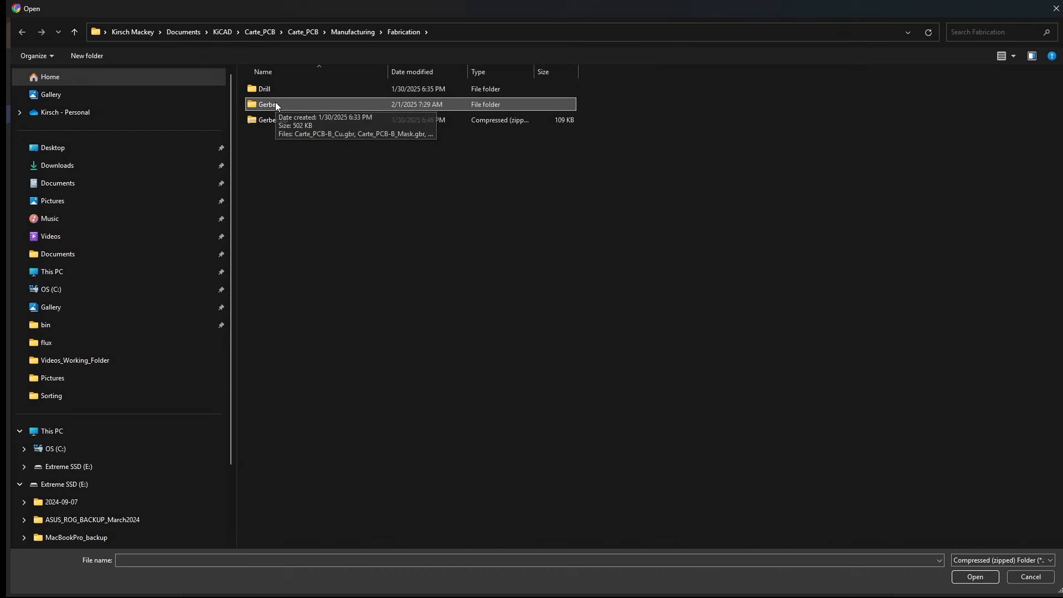
# - Browse the Gerber folder showing all file types, then return to the Fabrication folder
pyautogui.doubleClick(267, 105)
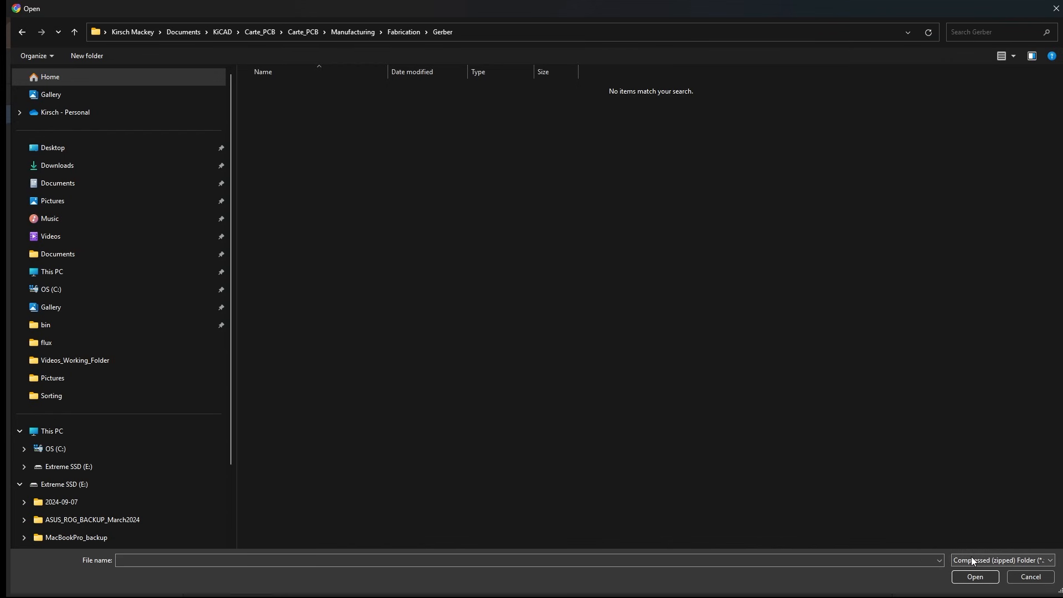
pyautogui.click(1003, 560)
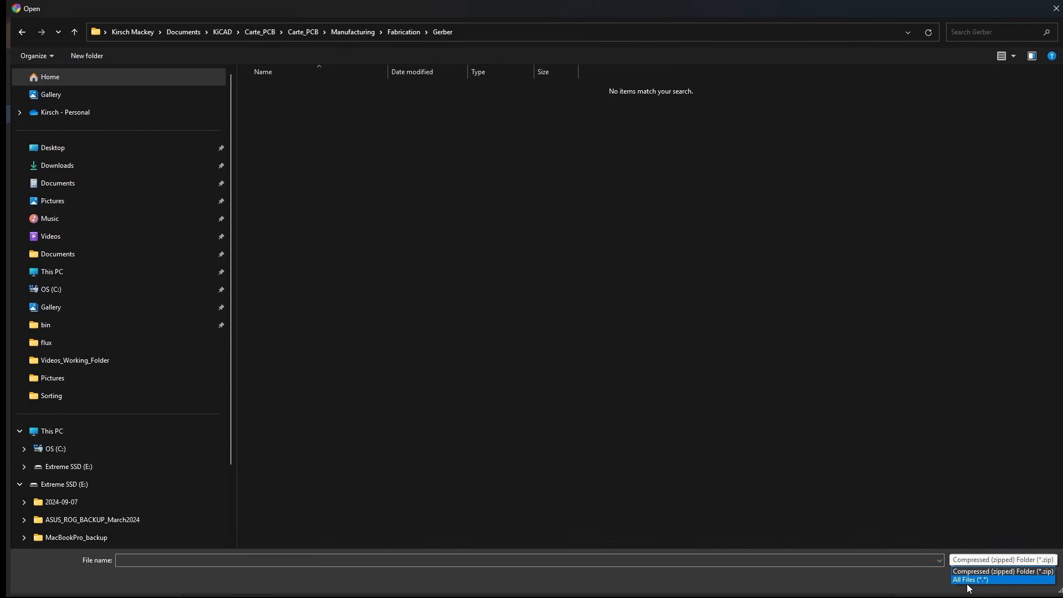
pyautogui.click(972, 579)
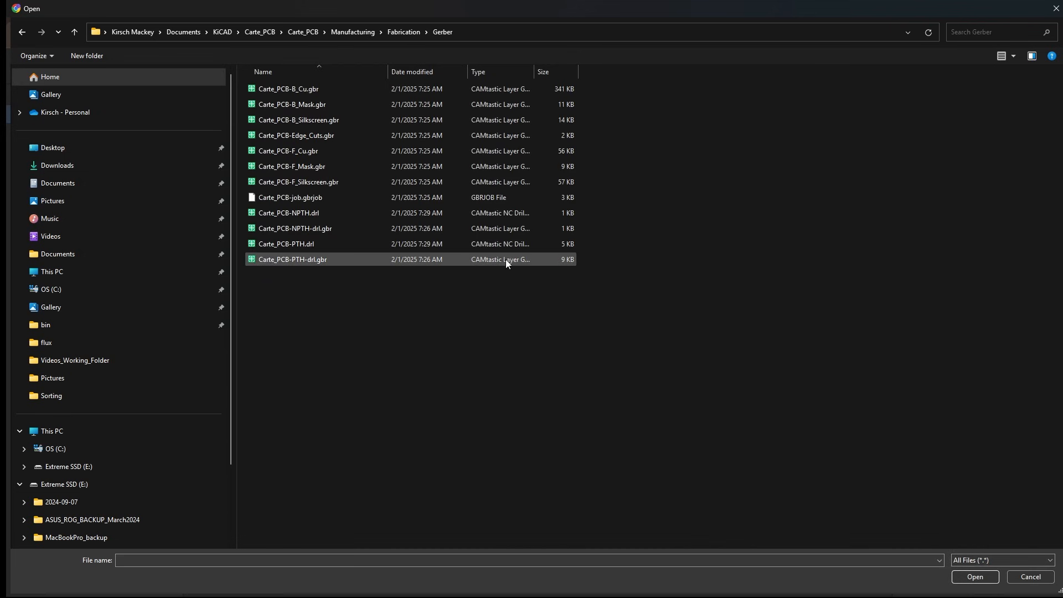
pyautogui.click(288, 89)
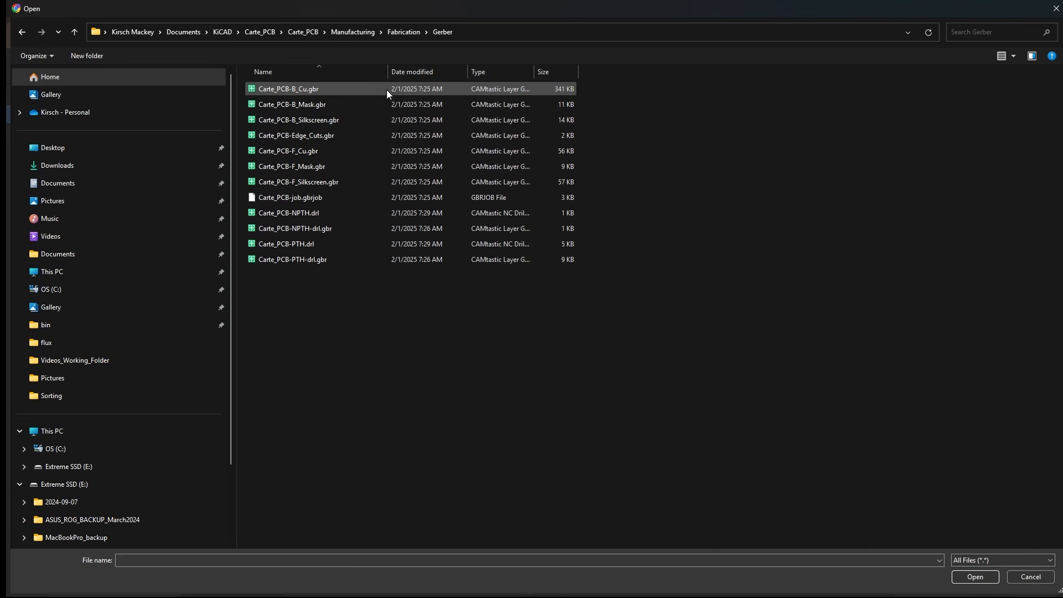
pyautogui.click(403, 32)
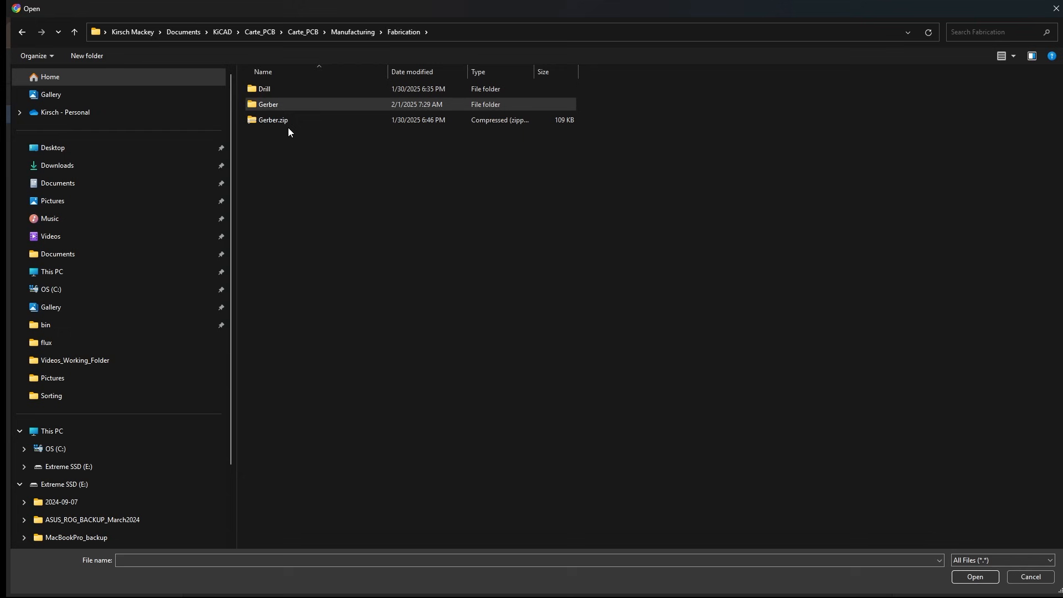
# - Delete the old Gerber.zip and compress the Gerber folder into a new zip archive
pyautogui.click(272, 120)
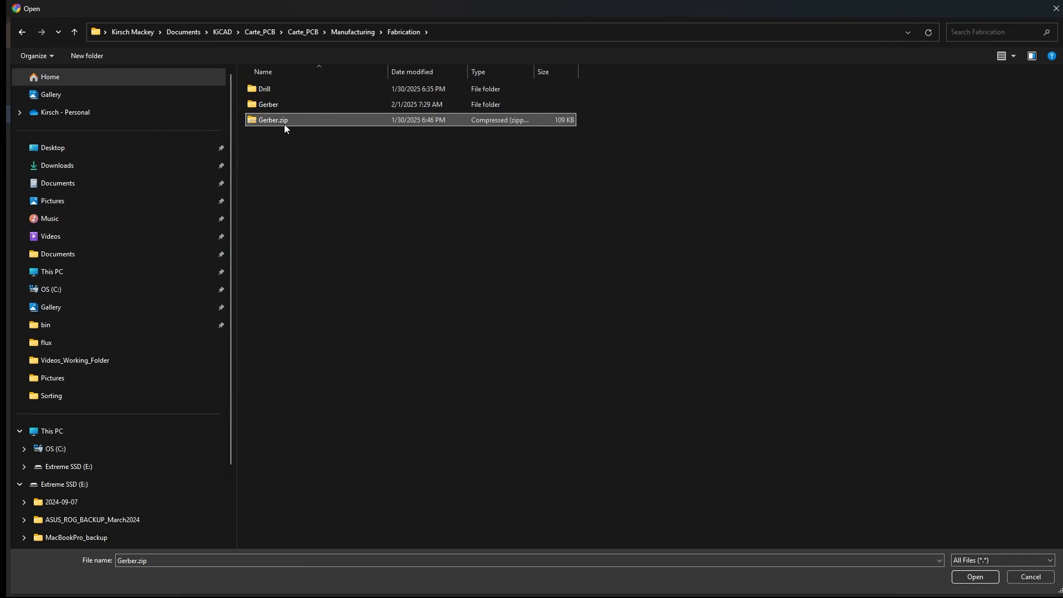
pyautogui.rightClick(273, 119)
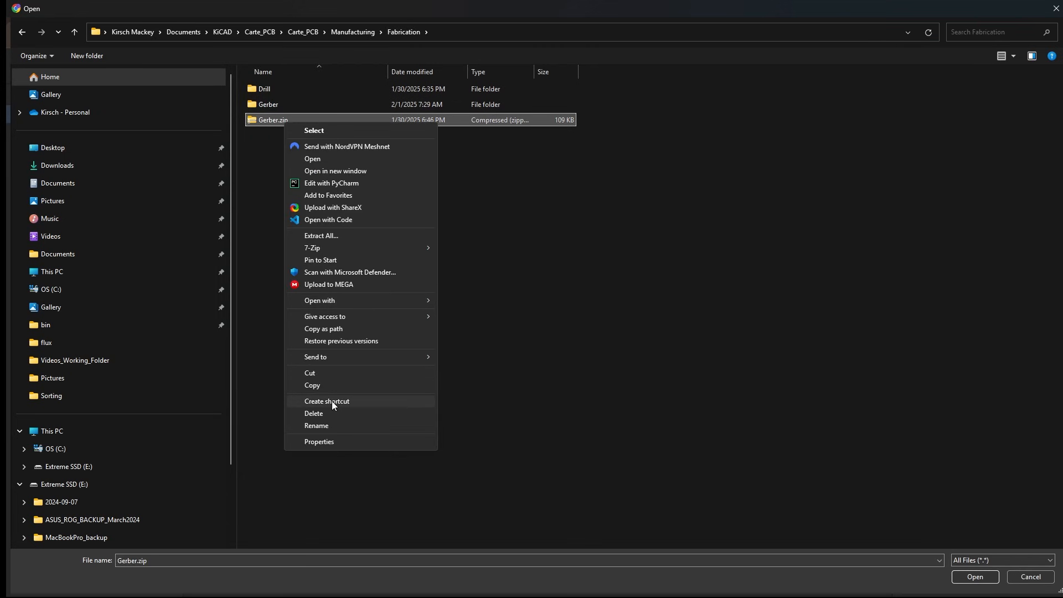
pyautogui.click(267, 104)
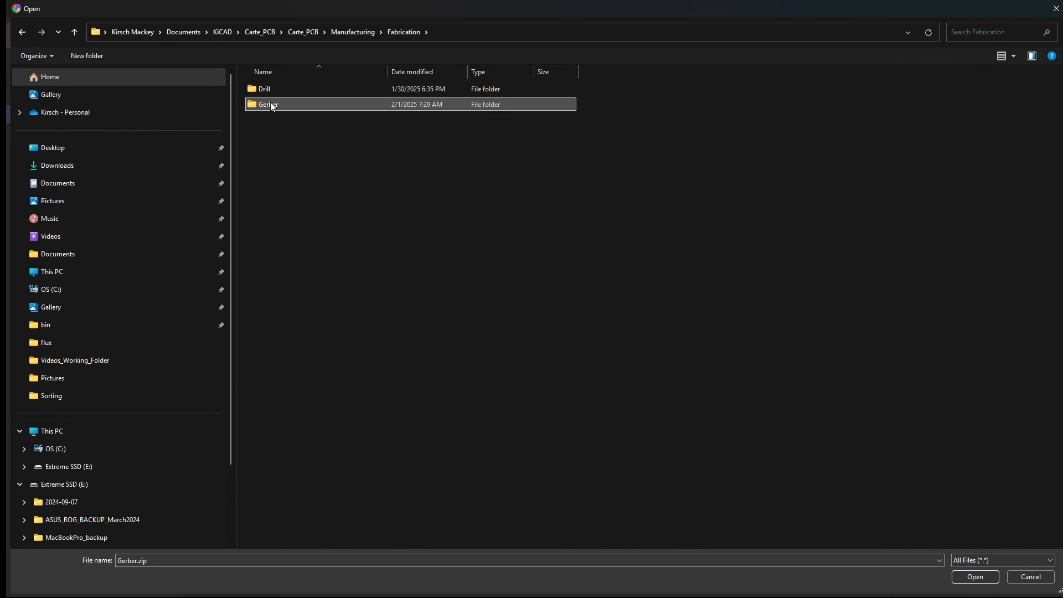
pyautogui.rightClick(268, 104)
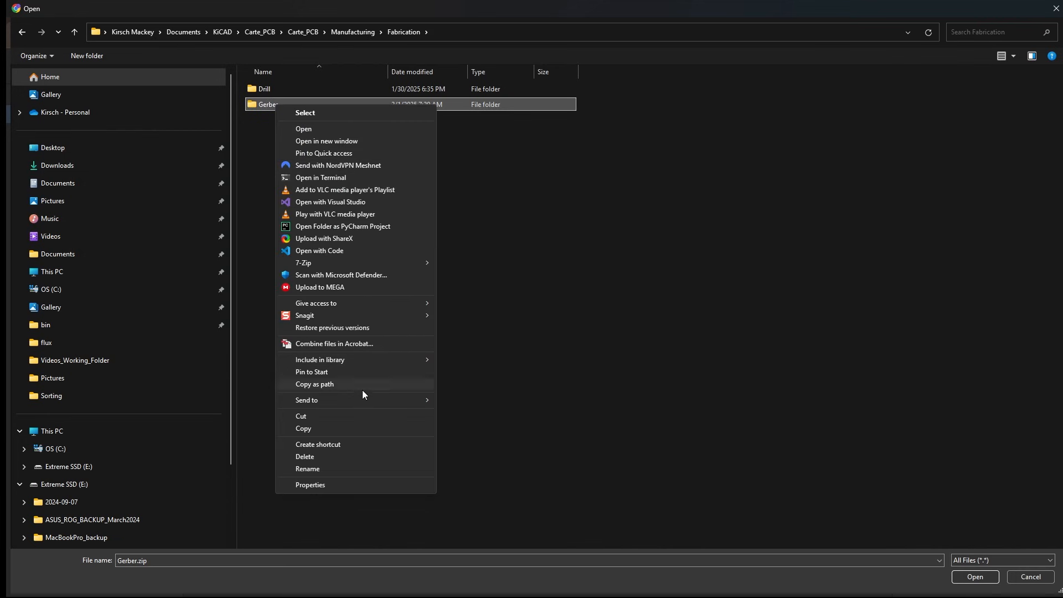
pyautogui.click(326, 220)
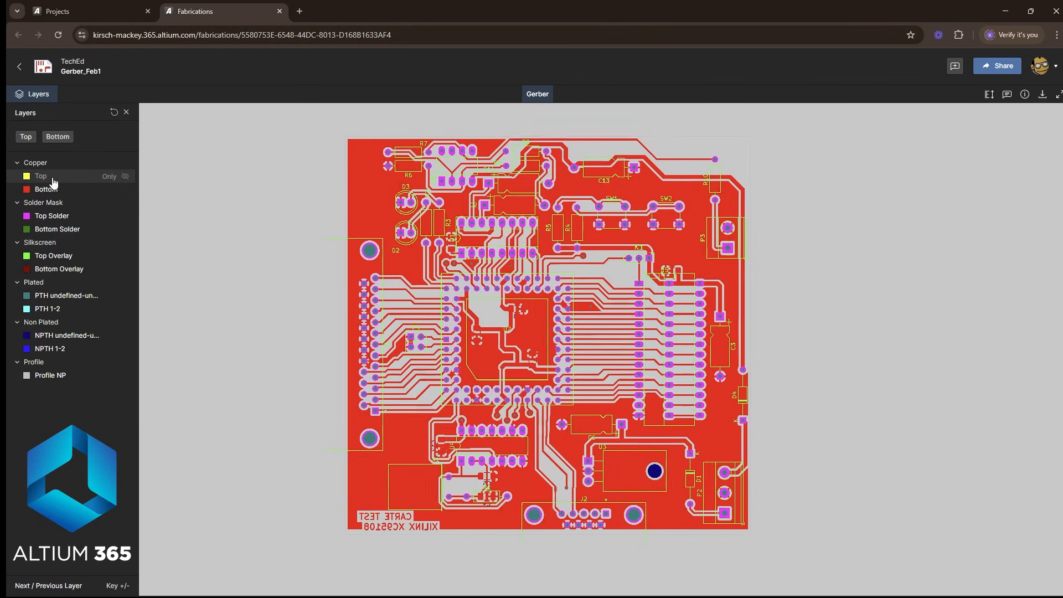
# - Isolate Top copper, re-add Bottom copper, then isolate Top Overlay and Bottom Overlay silkscreen
pyautogui.click(124, 176)
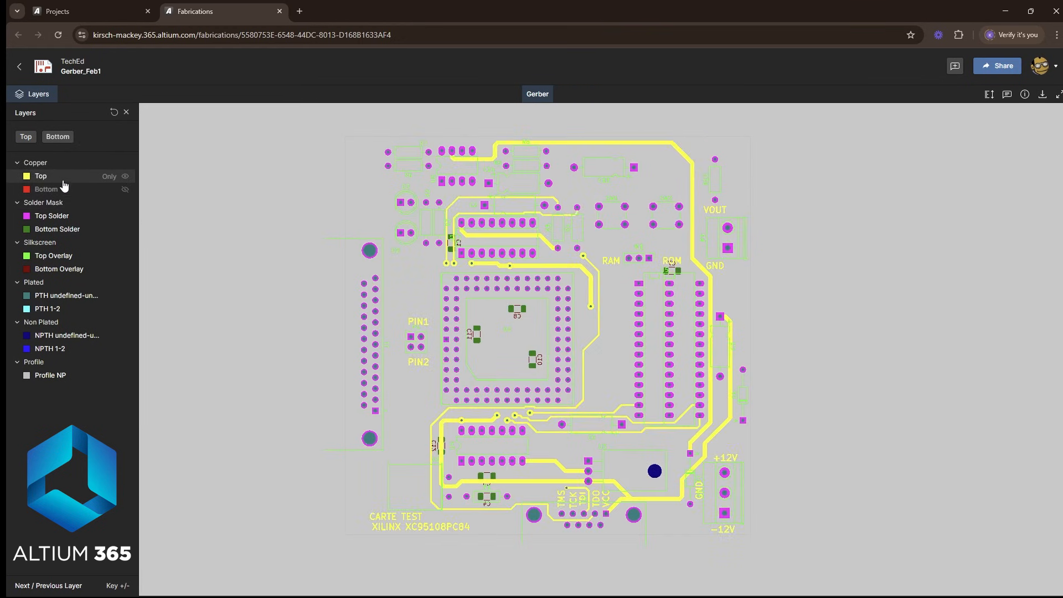
pyautogui.click(52, 216)
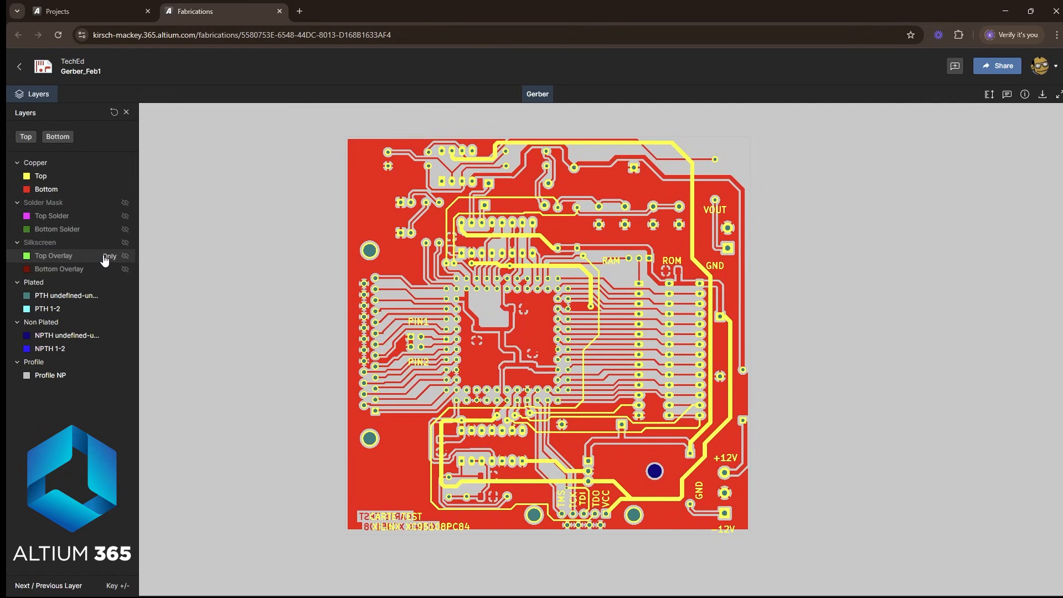
pyautogui.click(109, 268)
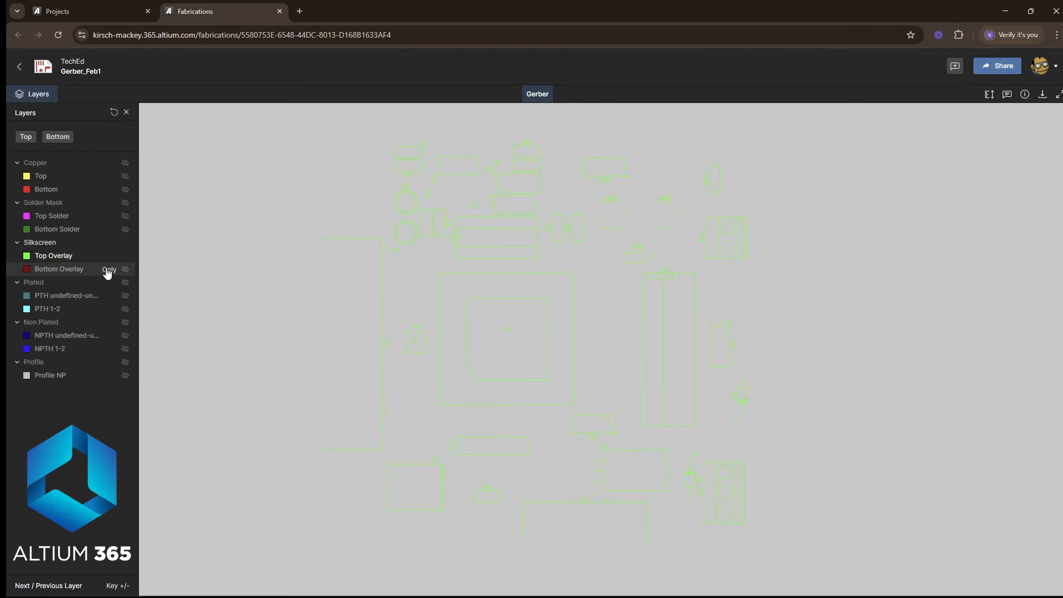
pyautogui.click(110, 176)
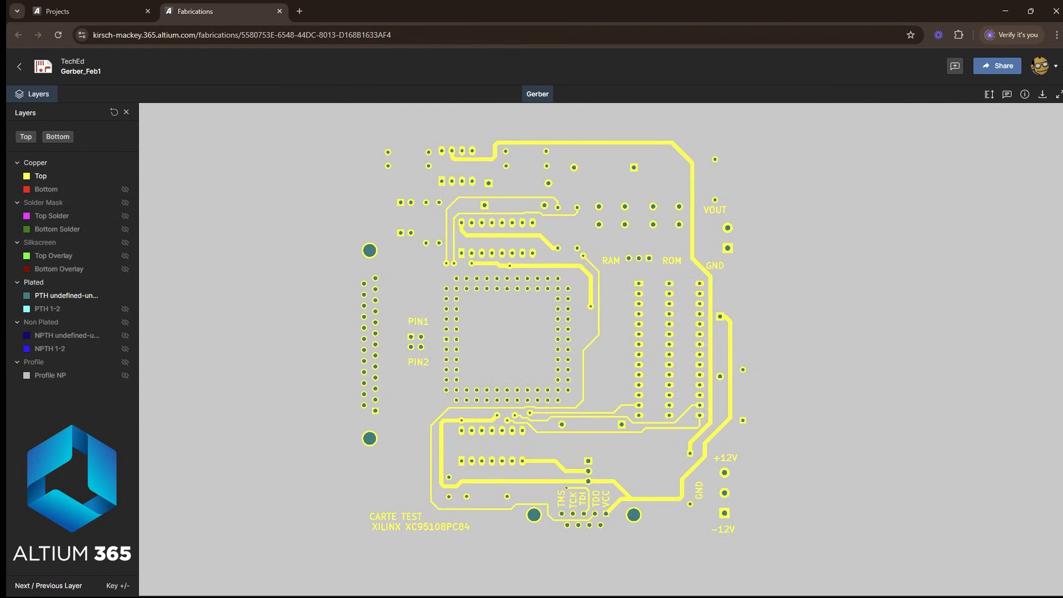
pyautogui.moveTo(953, 66)
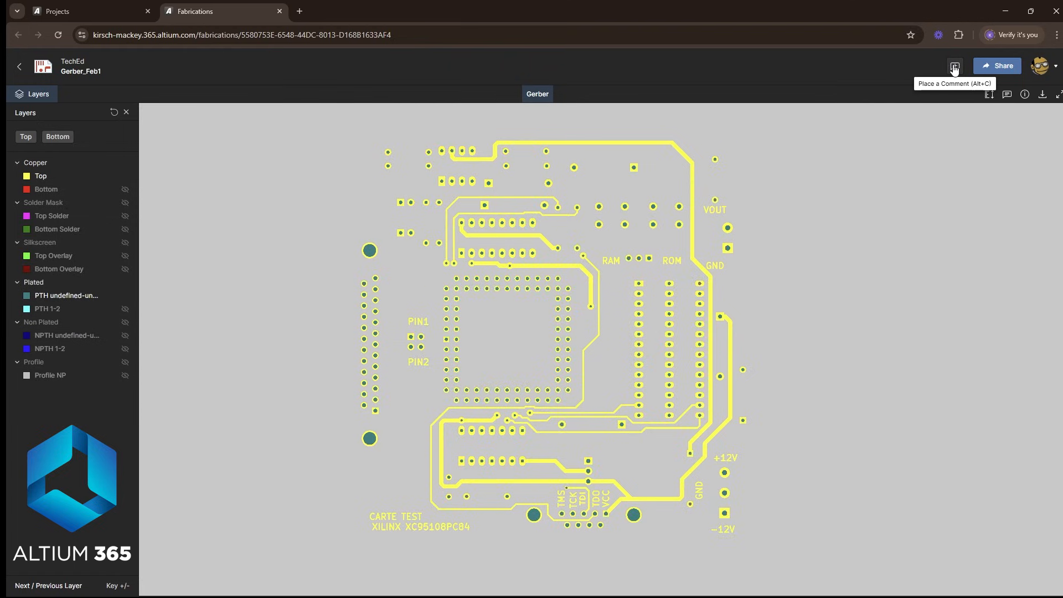
# - Place a 'test' comment on the PIN1/PIN2 area with a freehand red circle sketch
pyautogui.click(953, 65)
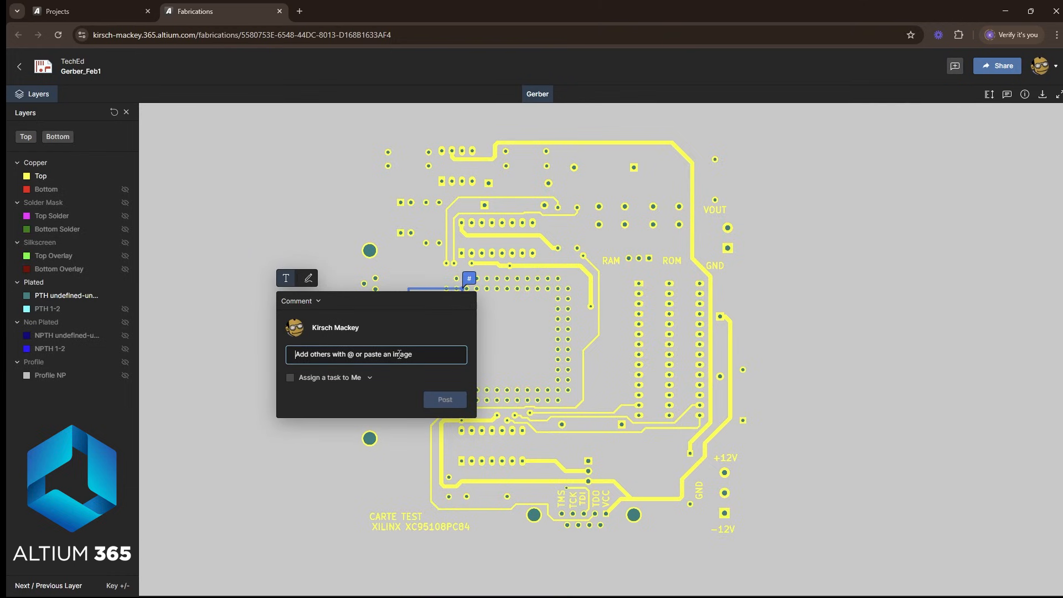
pyautogui.write('test')
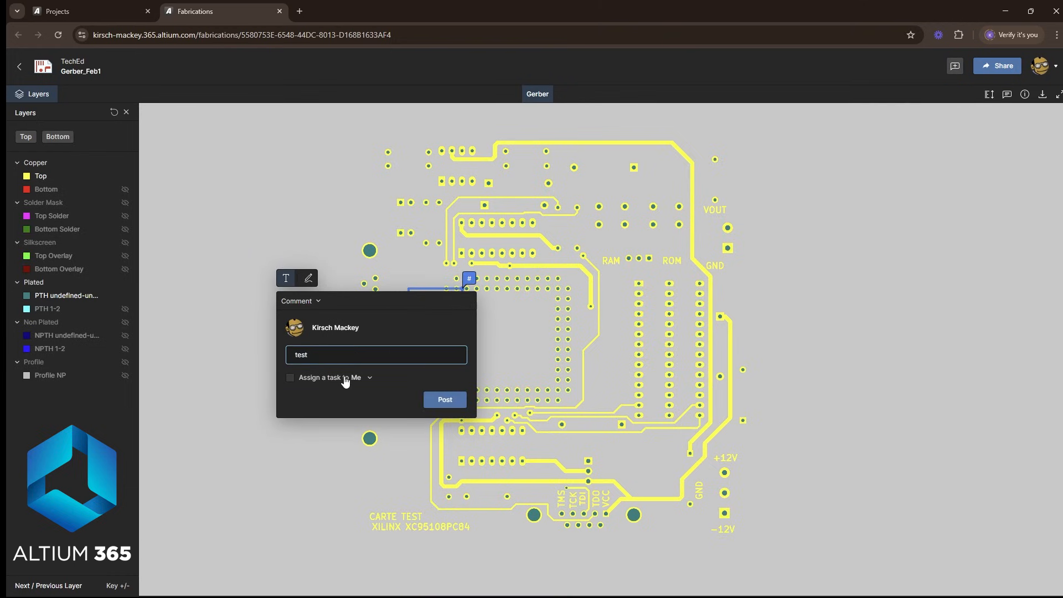
pyautogui.moveTo(309, 279)
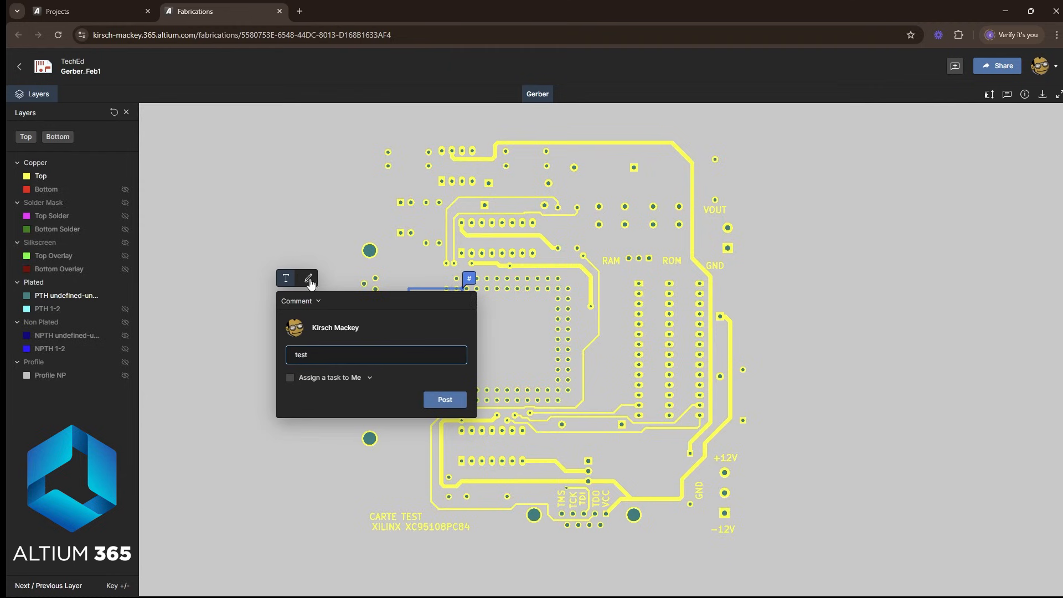
pyautogui.click(307, 278)
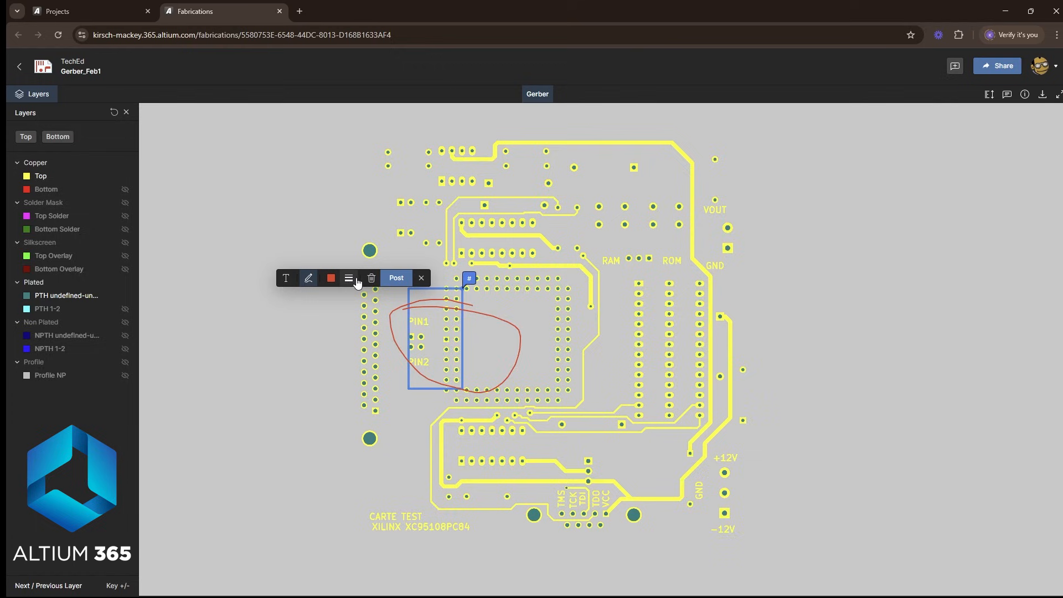
pyautogui.click(371, 278)
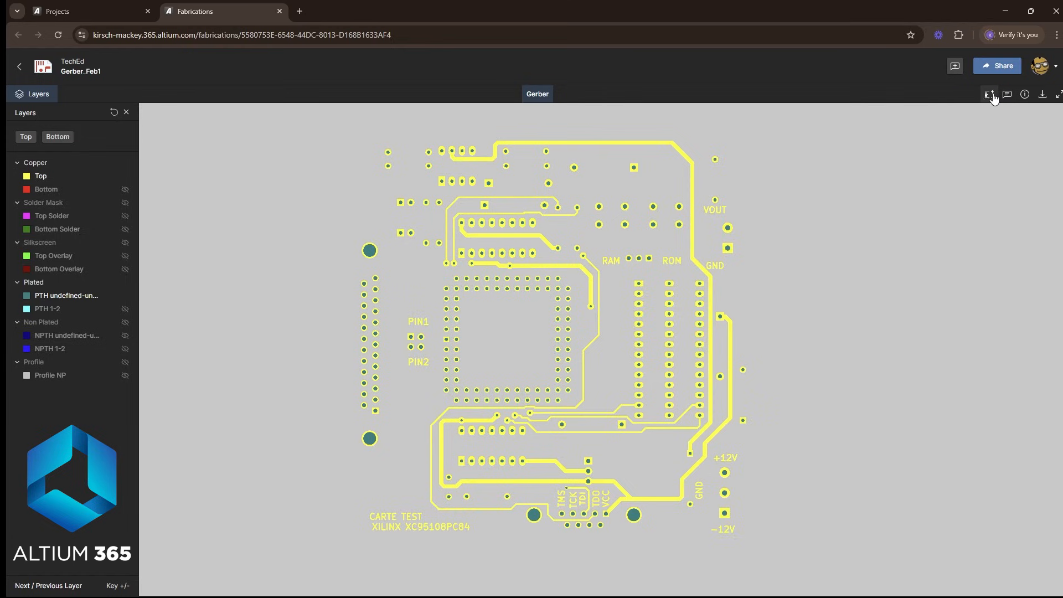
# - Measure 28.02 mm horizontally from the trace near RAM to the pad column, then view board info units
pyautogui.click(989, 94)
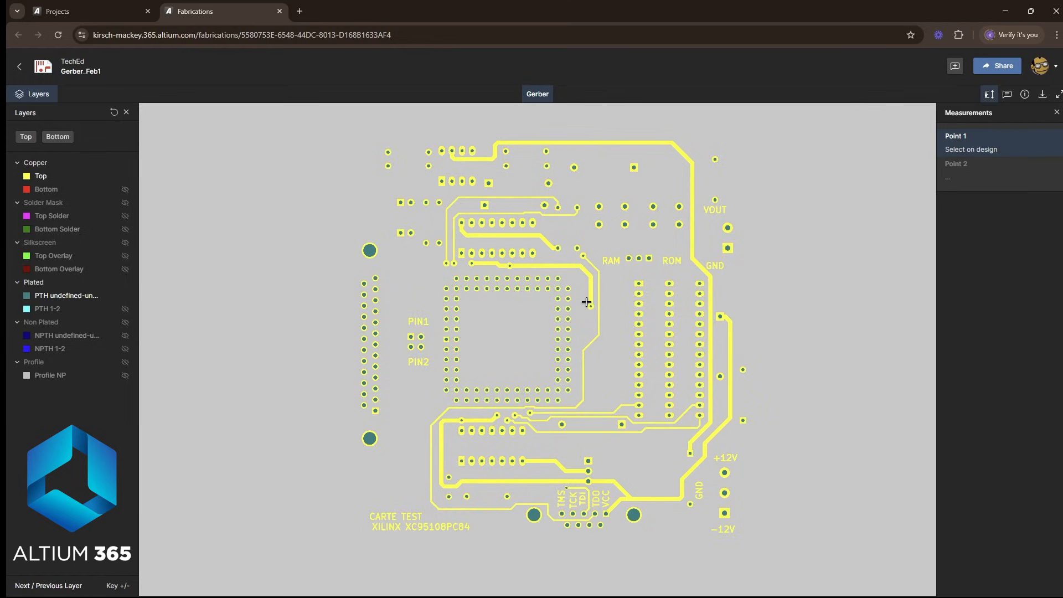
pyautogui.click(594, 302)
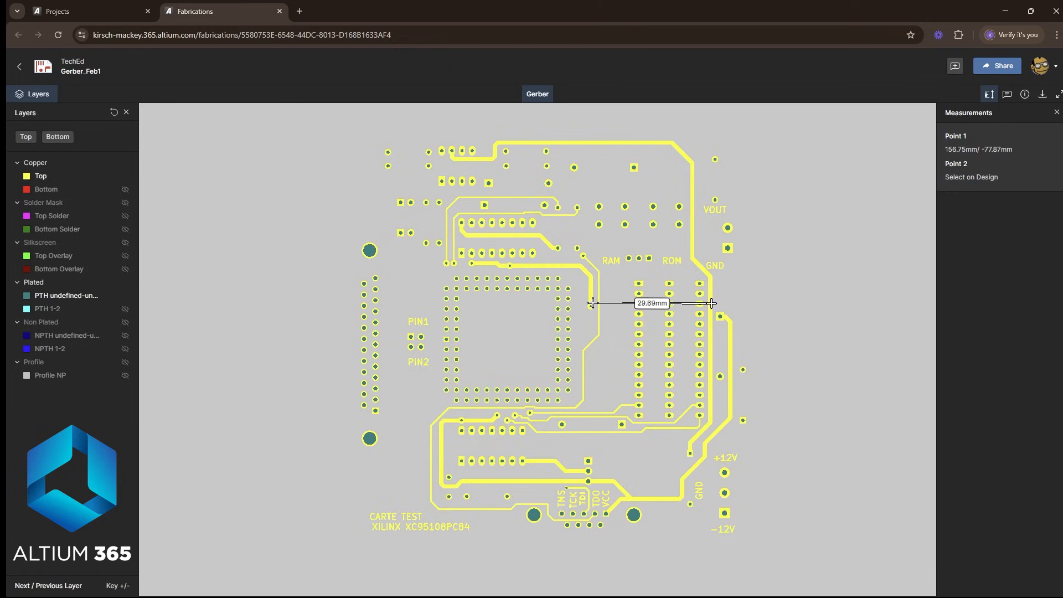
pyautogui.click(706, 302)
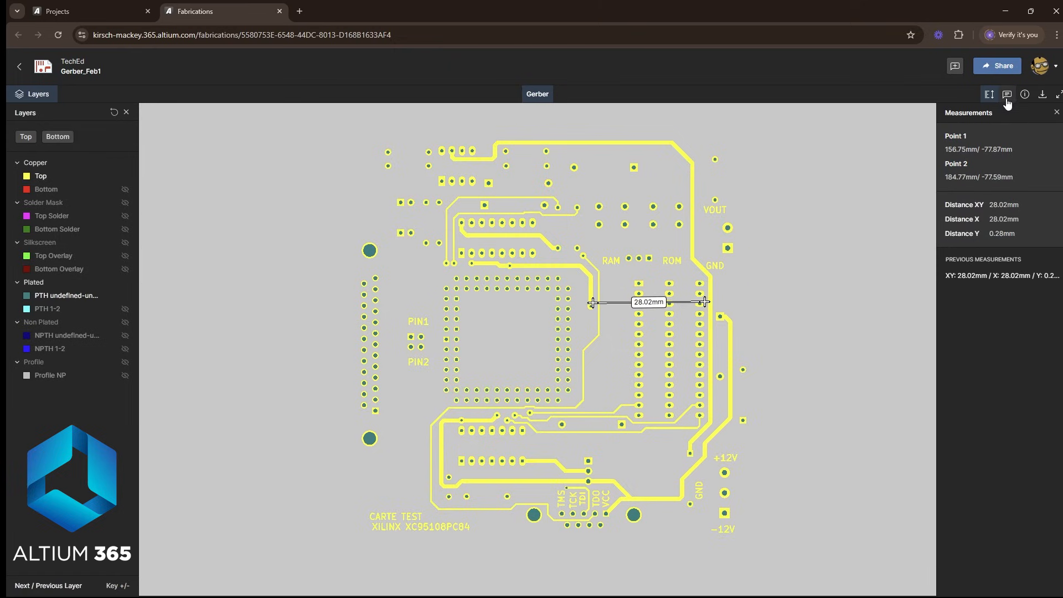
pyautogui.click(1006, 94)
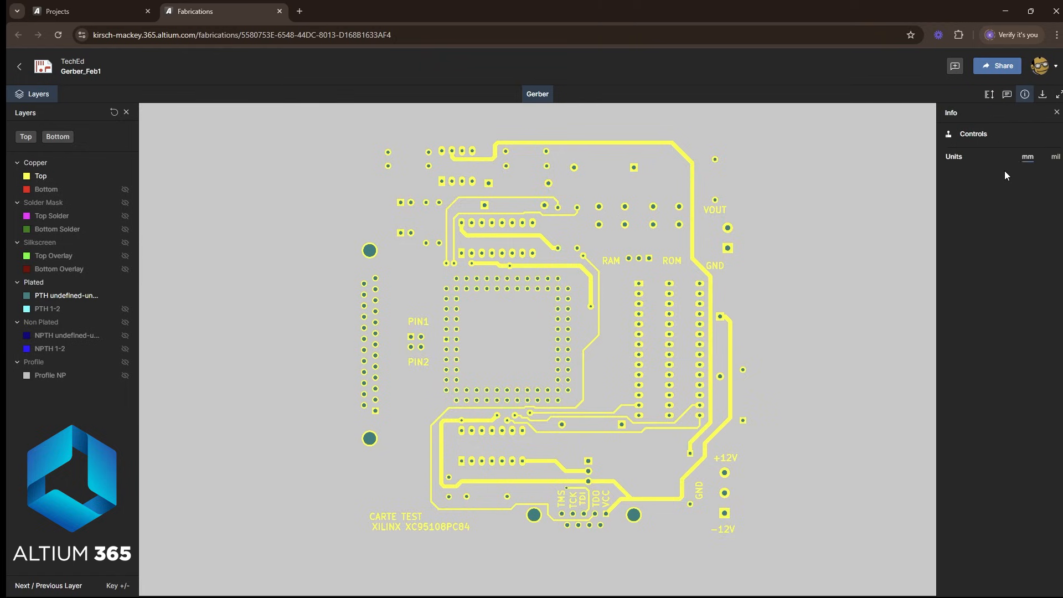
pyautogui.moveTo(1027, 158)
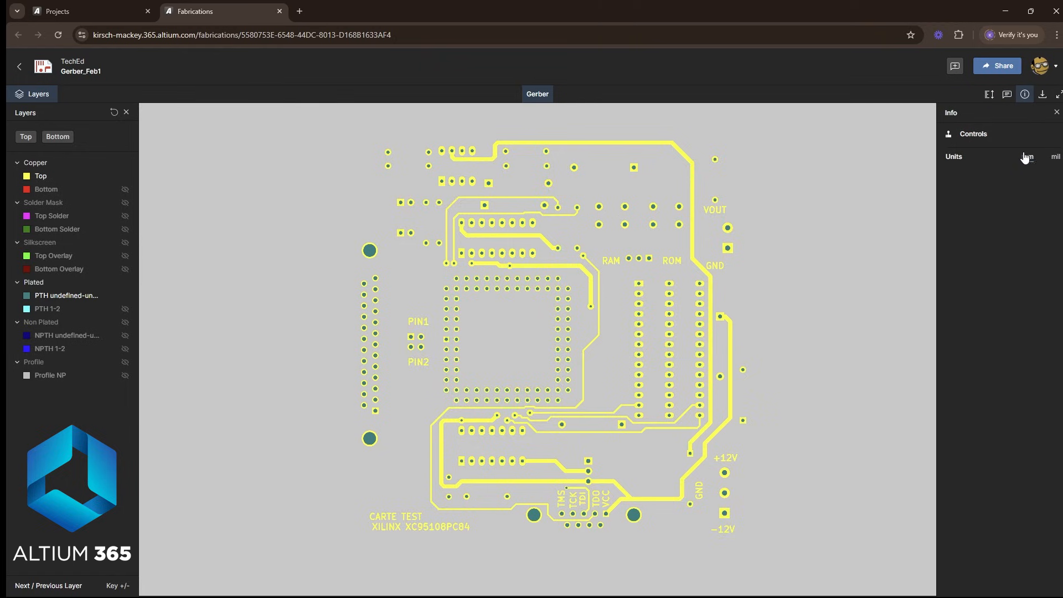
pyautogui.moveTo(1042, 94)
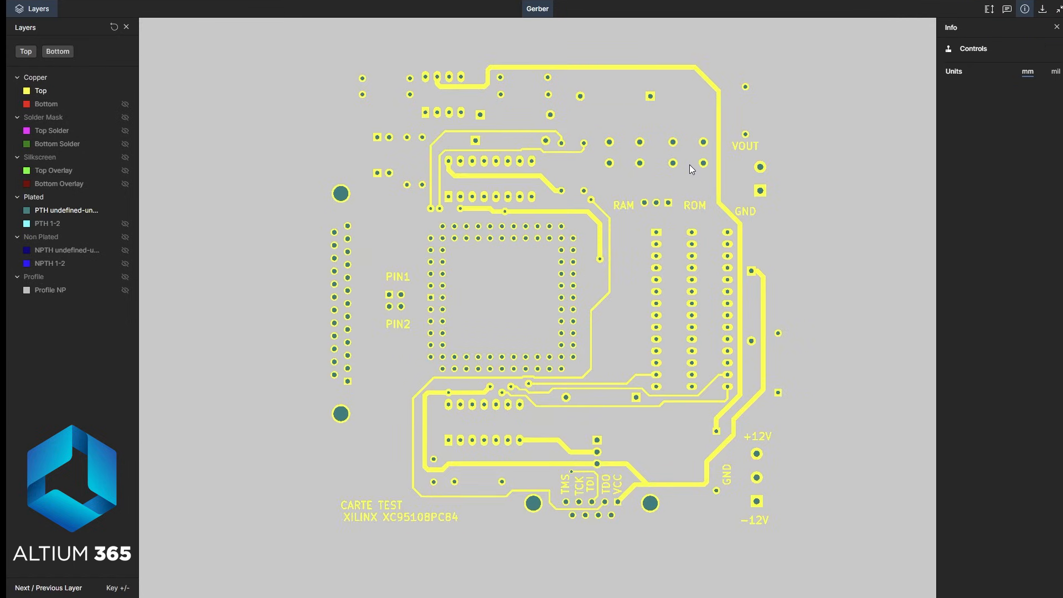
pyautogui.moveTo(262, 141)
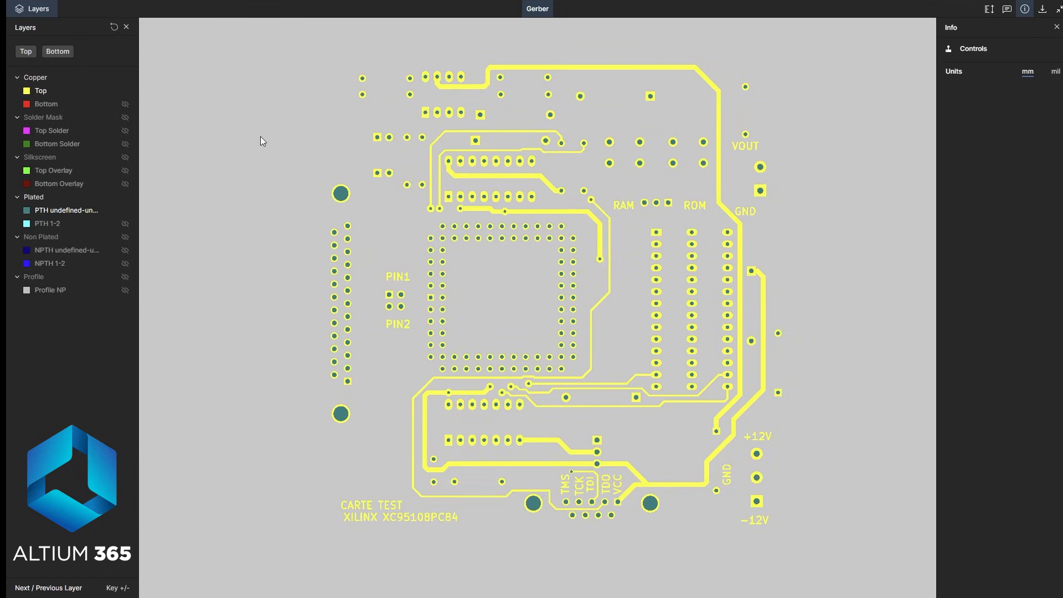
pyautogui.click(125, 26)
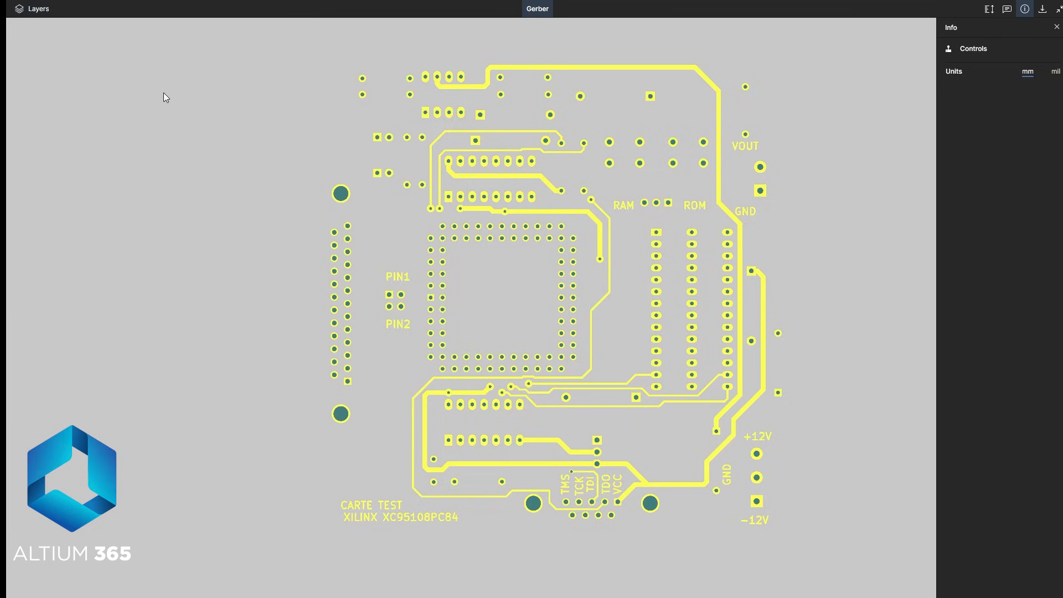
pyautogui.click(32, 8)
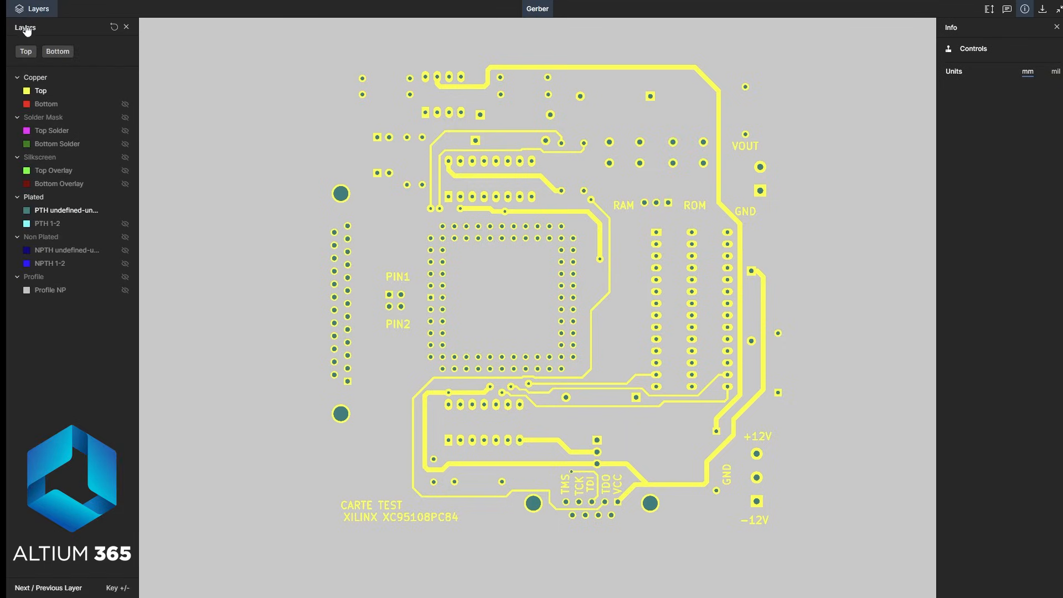
pyautogui.moveTo(1055, 12)
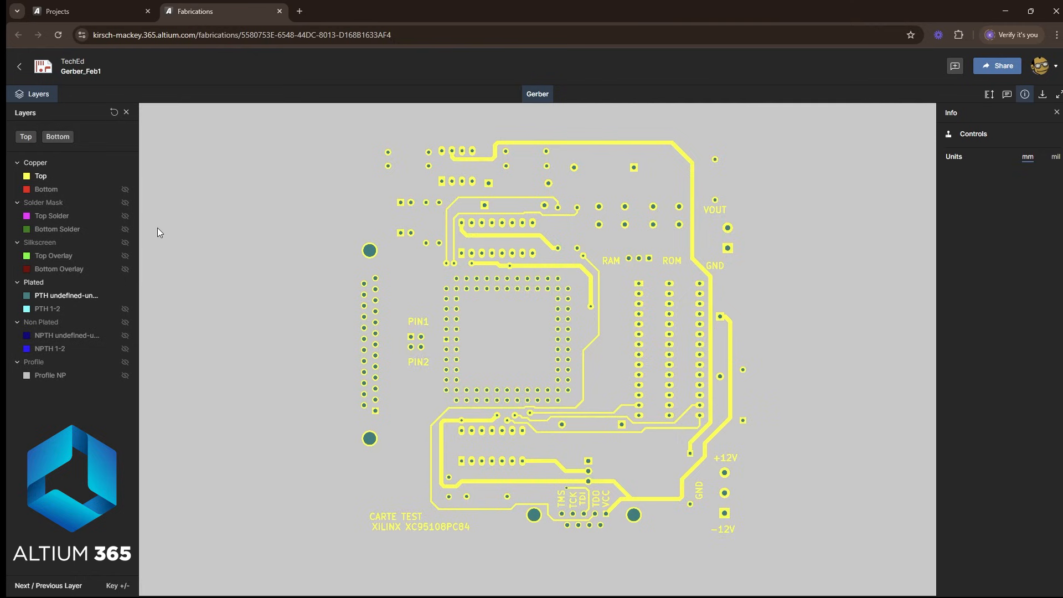
pyautogui.moveTo(168, 232)
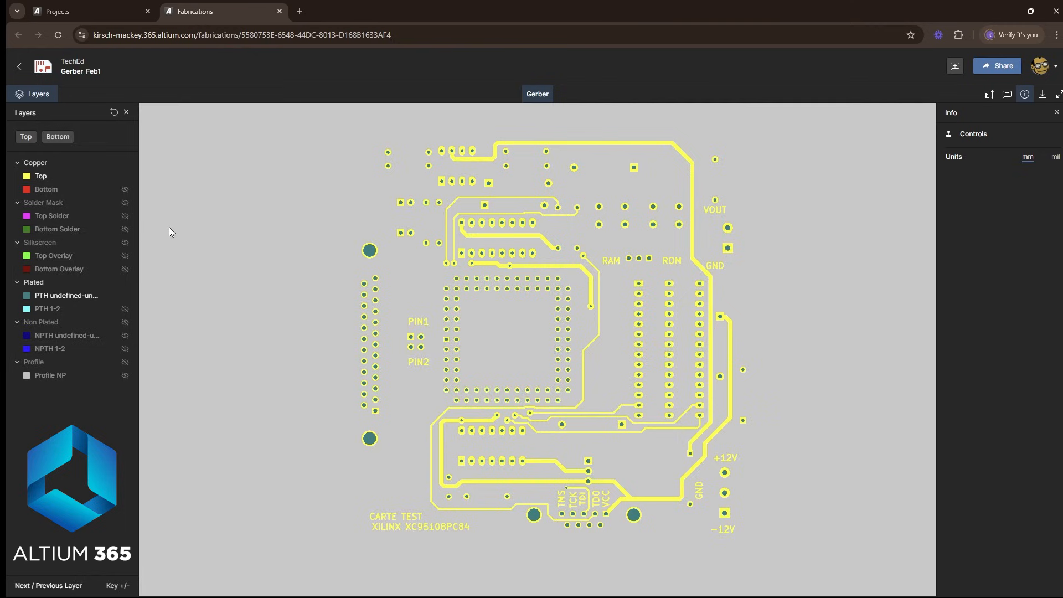
pyautogui.moveTo(227, 220)
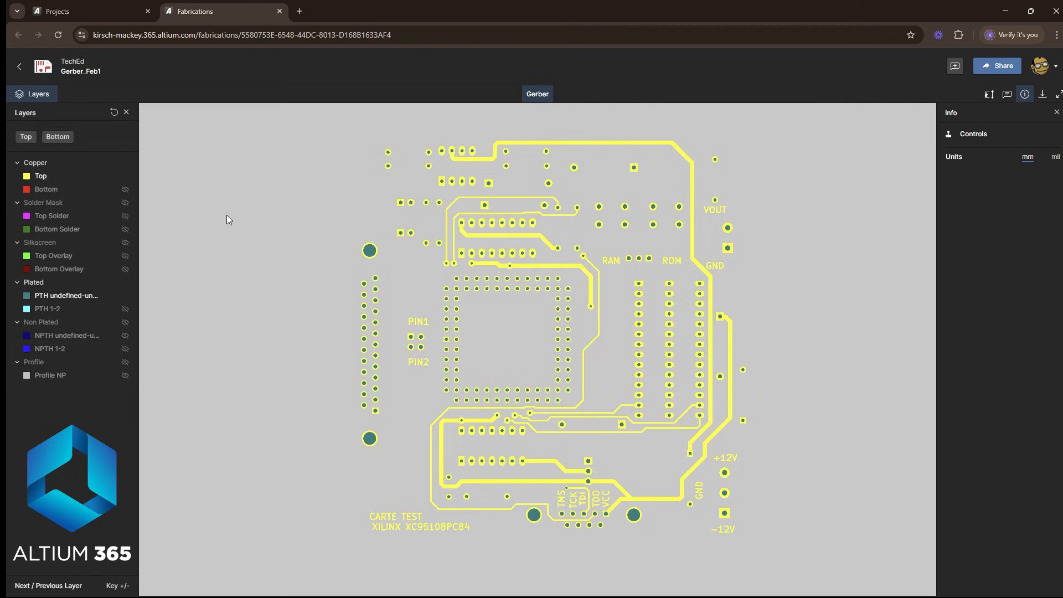
pyautogui.click(996, 65)
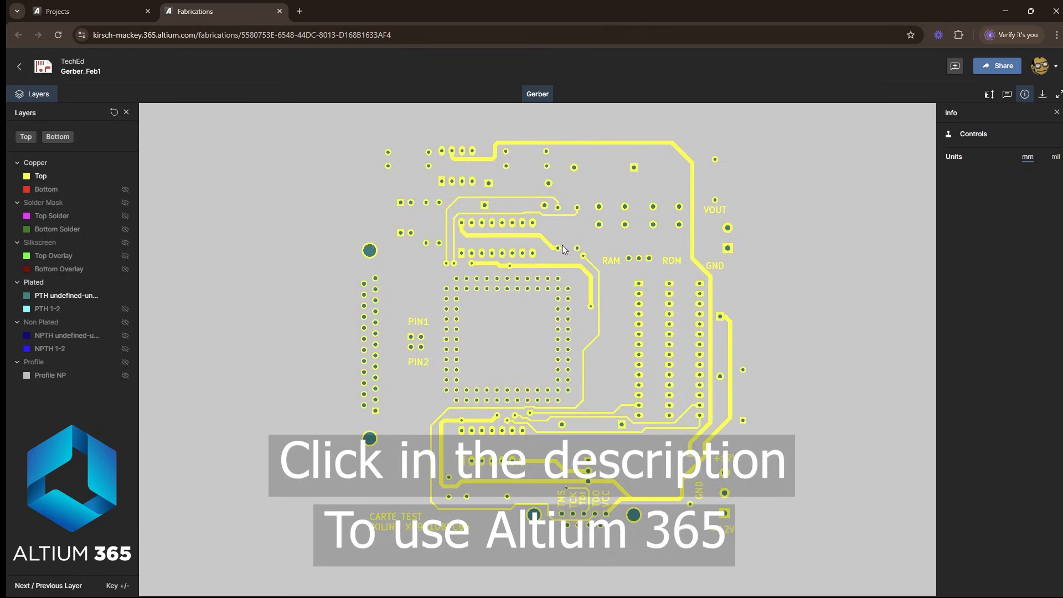
pyautogui.moveTo(328, 196)
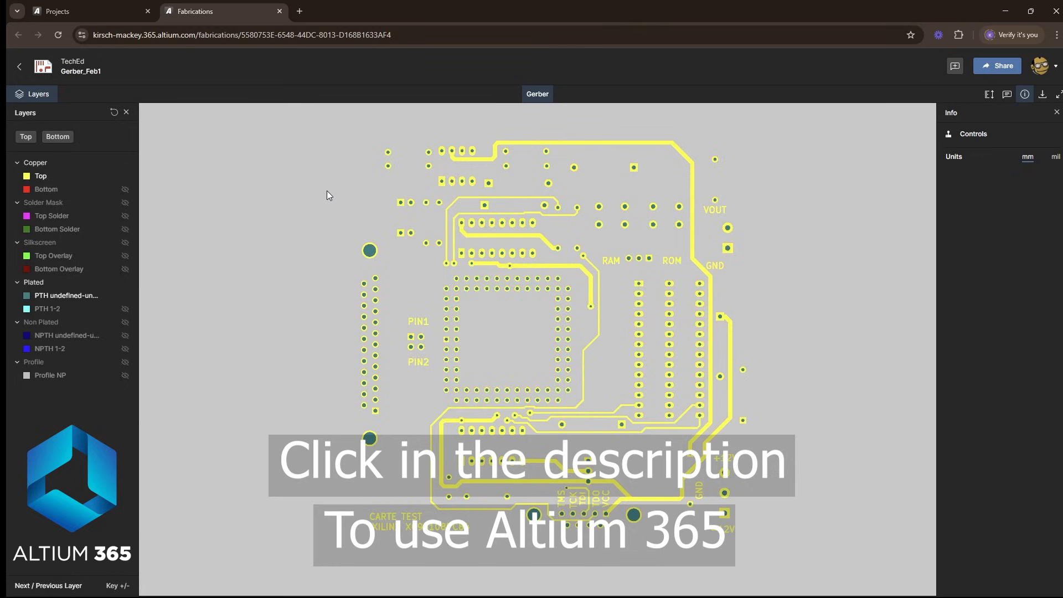